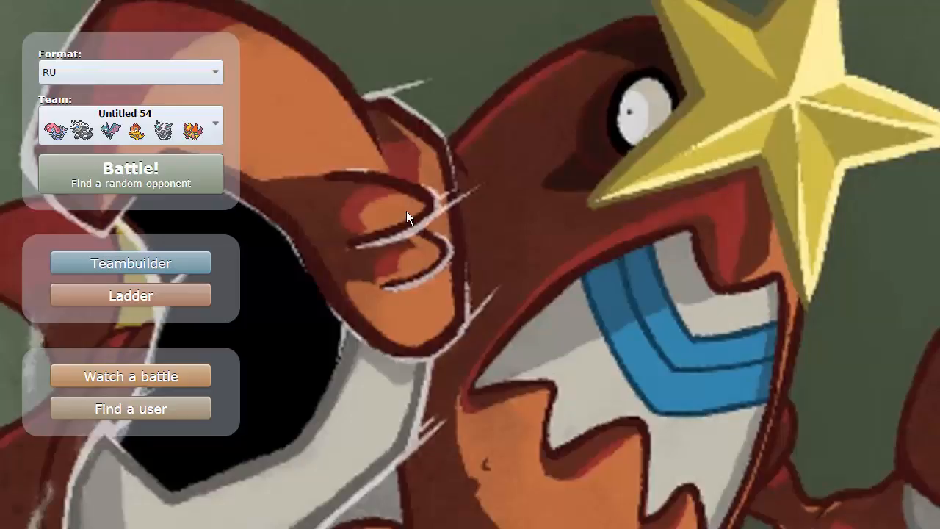
pyautogui.moveTo(264, 182)
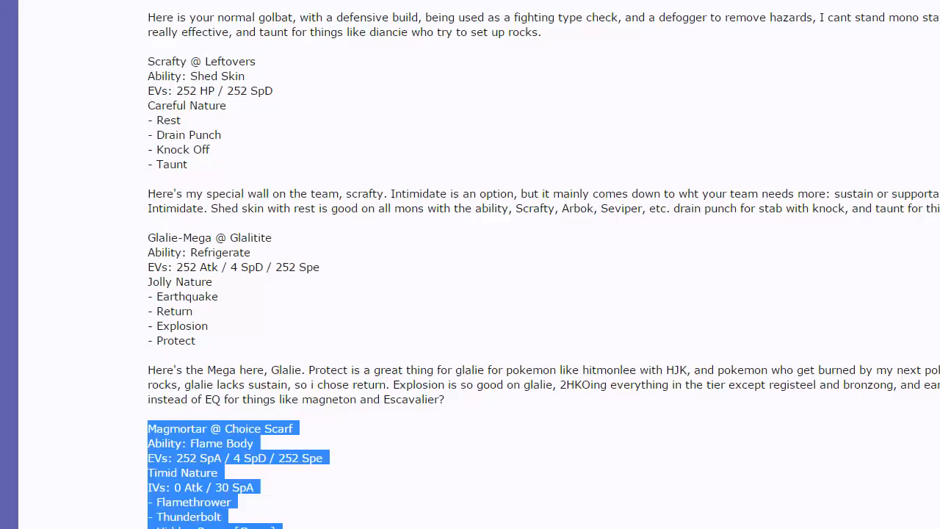
# Load the team Untitled 54 from the Teambuilder and look over its roster
pyautogui.scroll(3)
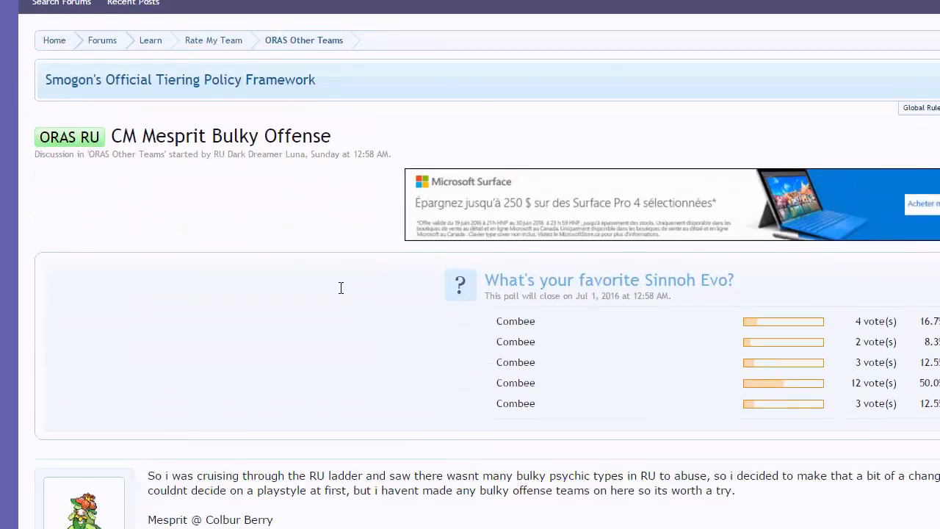
pyautogui.scroll(-3)
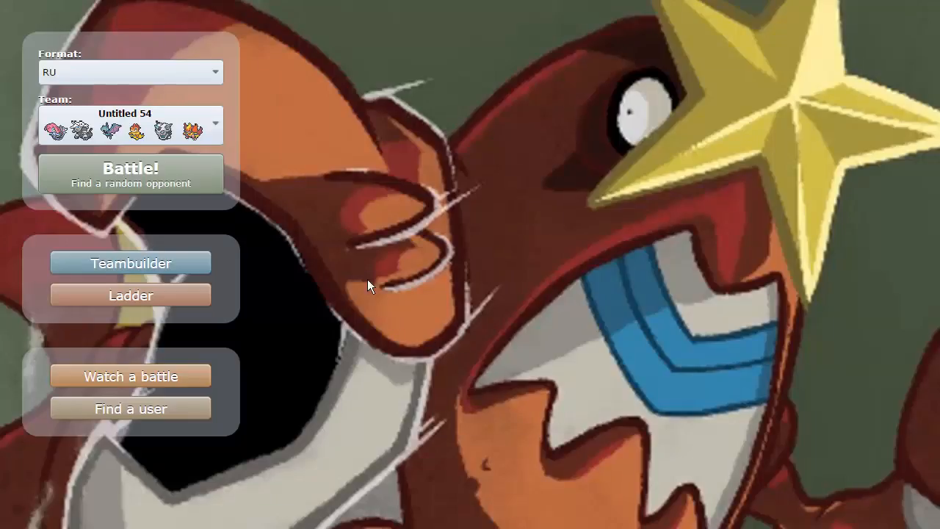
pyautogui.click(131, 263)
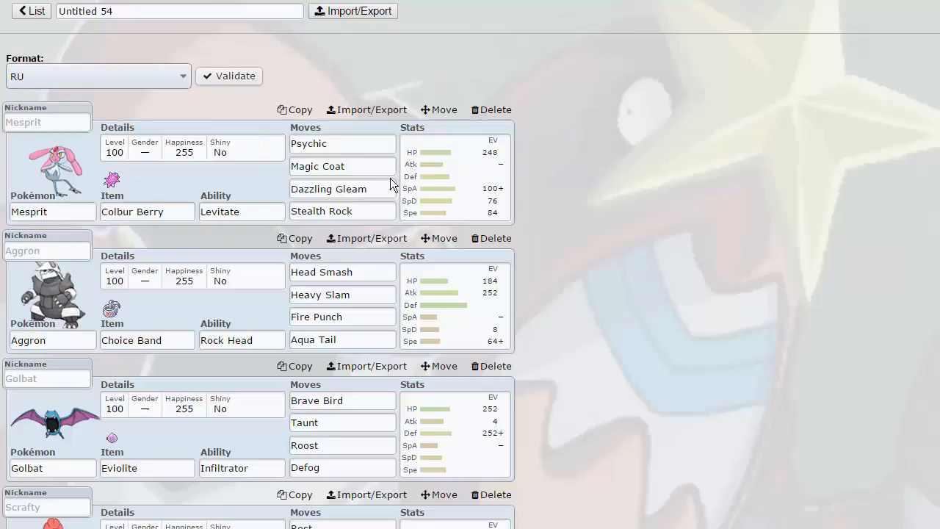
pyautogui.moveTo(452, 186)
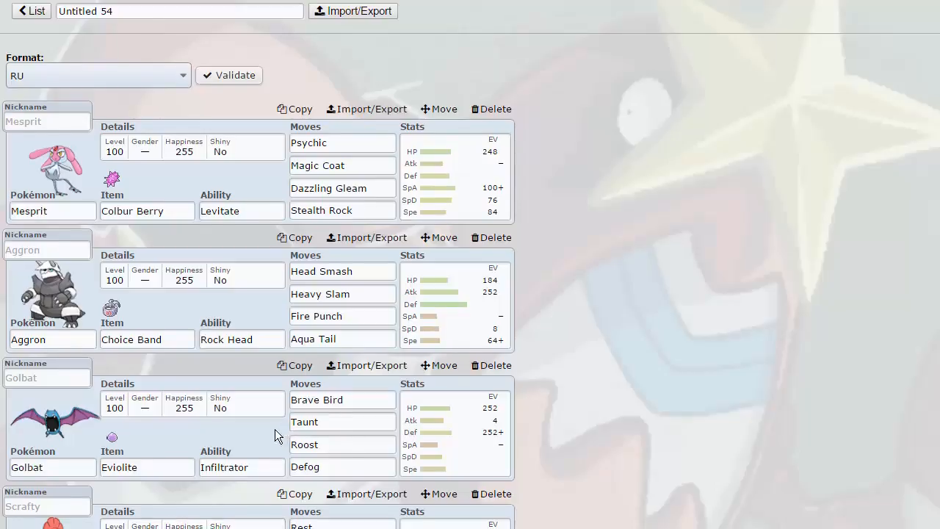
pyautogui.scroll(-3)
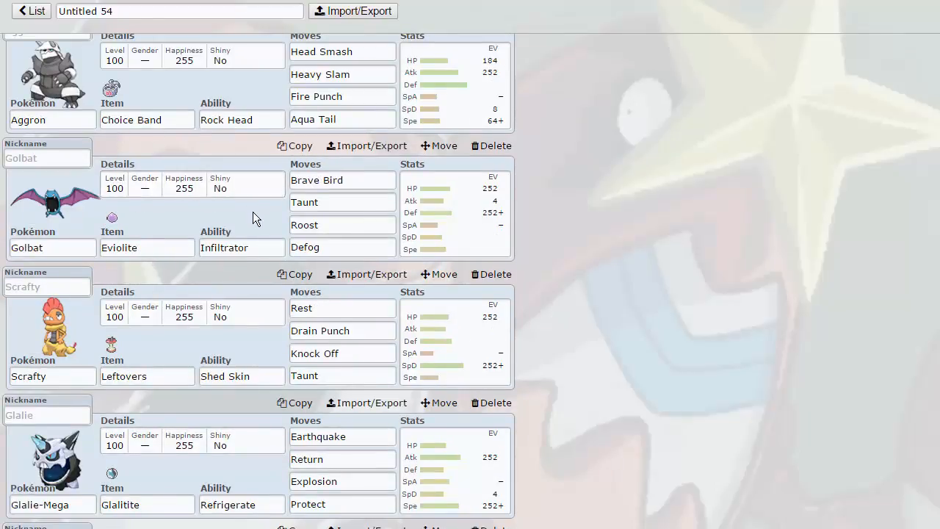
pyautogui.moveTo(573, 411)
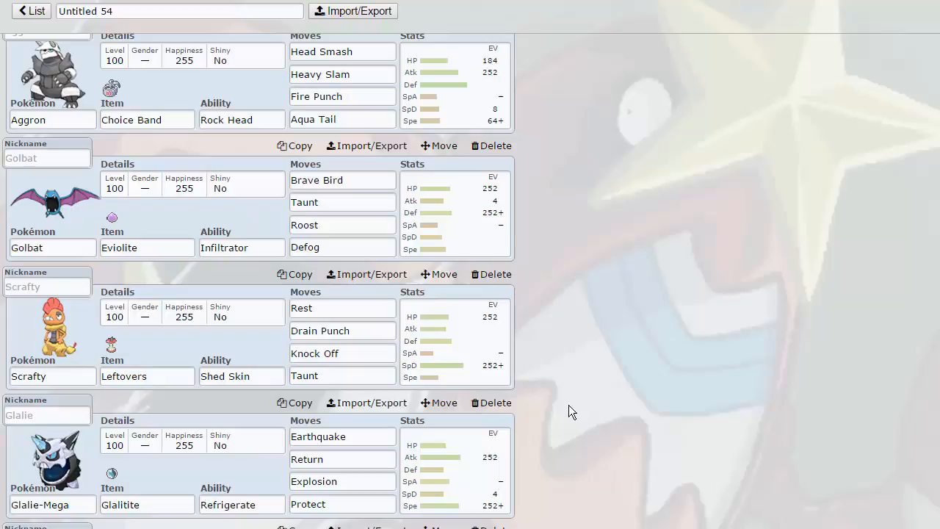
pyautogui.moveTo(453, 84)
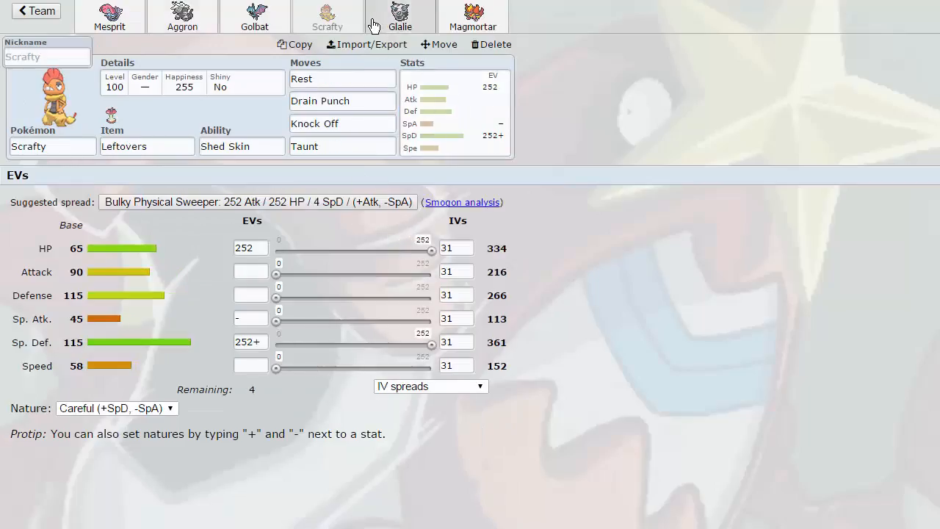
# Check the sets and EV spreads of Scrafty, Glalie-Mega and Magmortar, then return to the overview
pyautogui.click(400, 16)
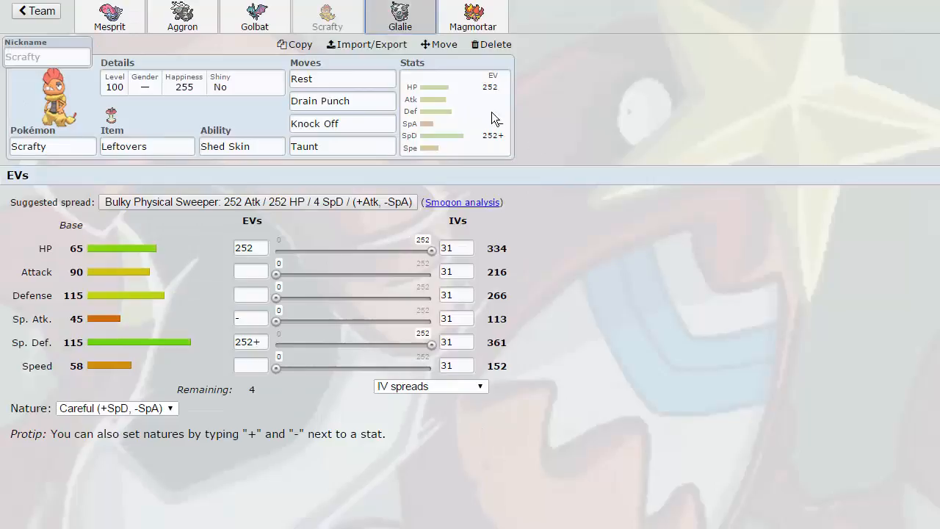
pyautogui.click(399, 16)
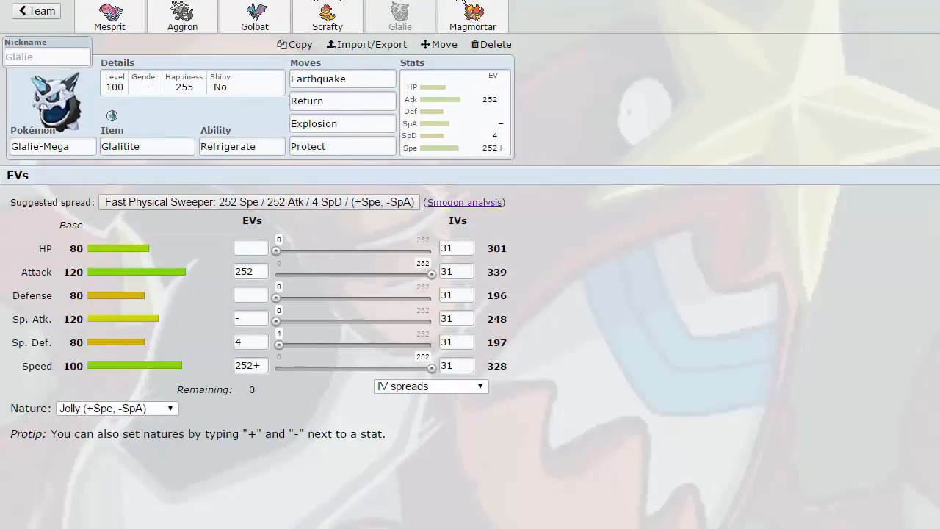
pyautogui.click(473, 15)
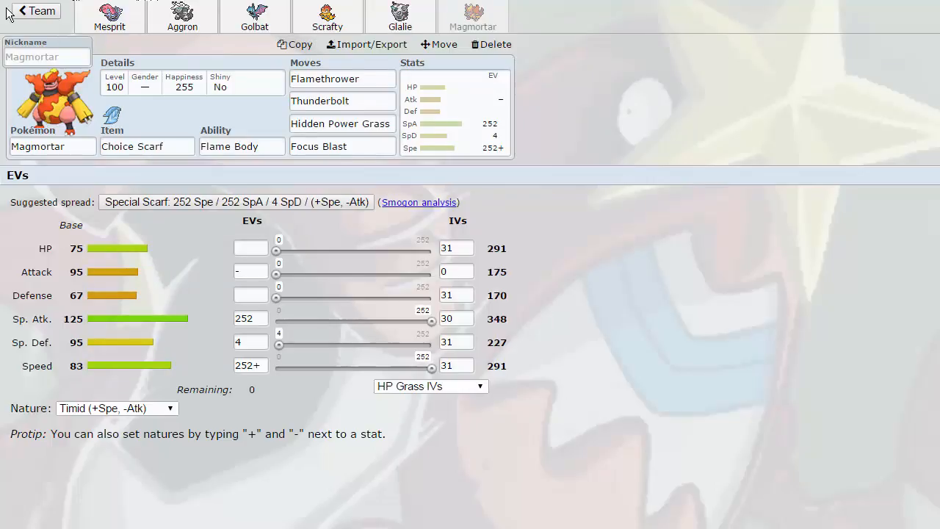
pyautogui.click(35, 10)
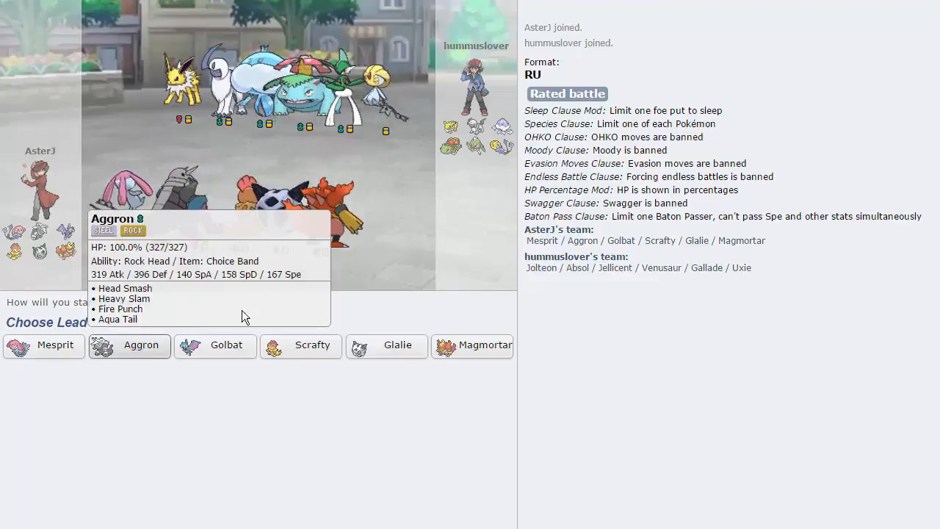
pyautogui.moveTo(355, 85)
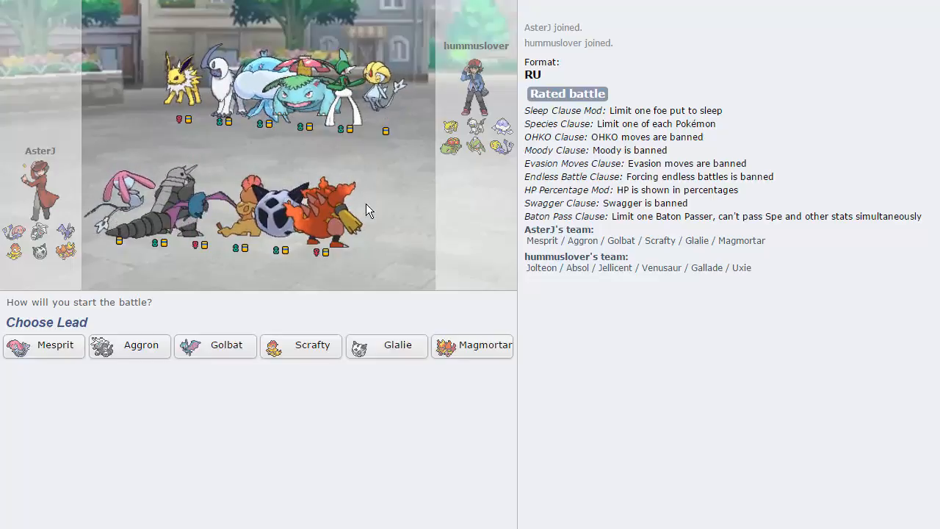
pyautogui.moveTo(215, 345)
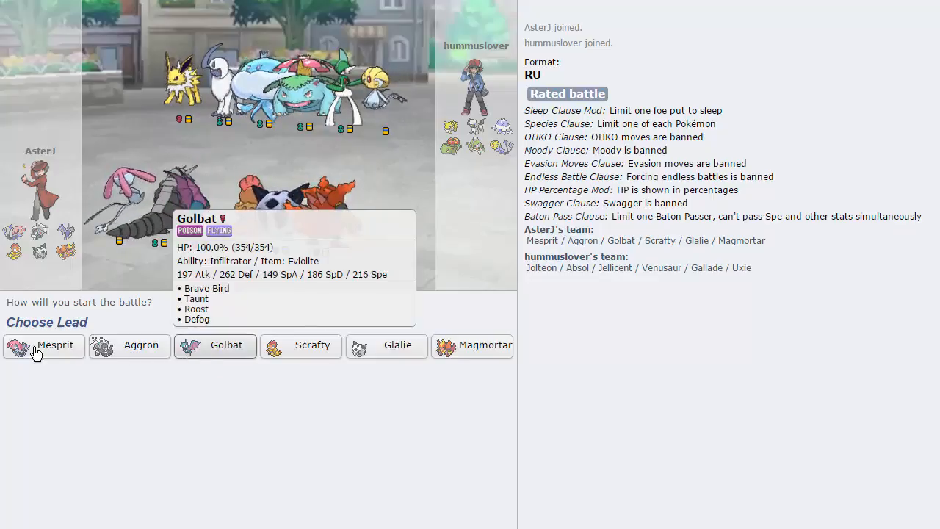
# Lead with Mesprit, skip the intro, and reconnect after the server drops
pyautogui.click(42, 345)
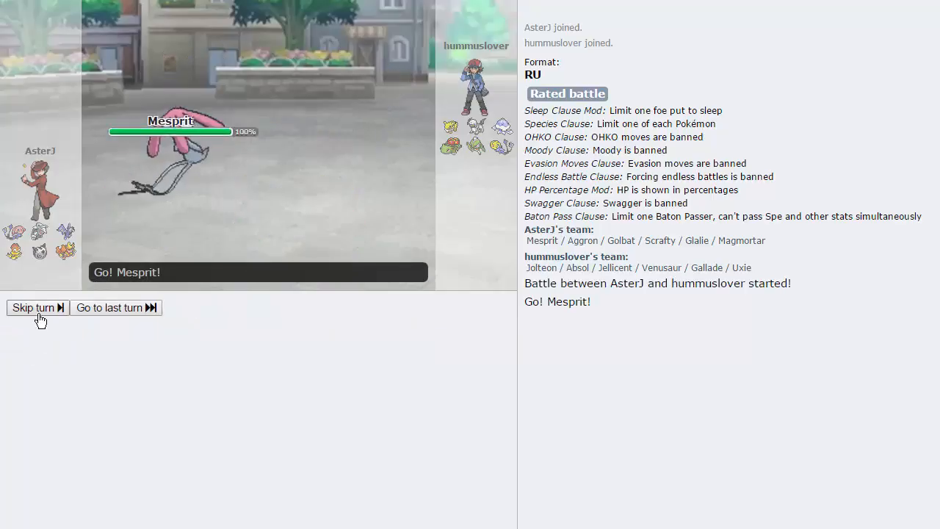
pyautogui.click(32, 307)
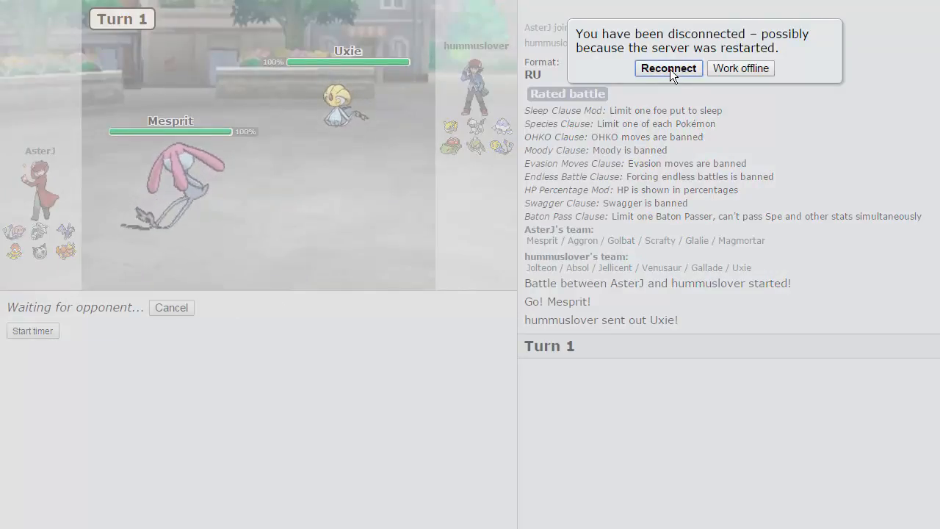
pyautogui.click(667, 68)
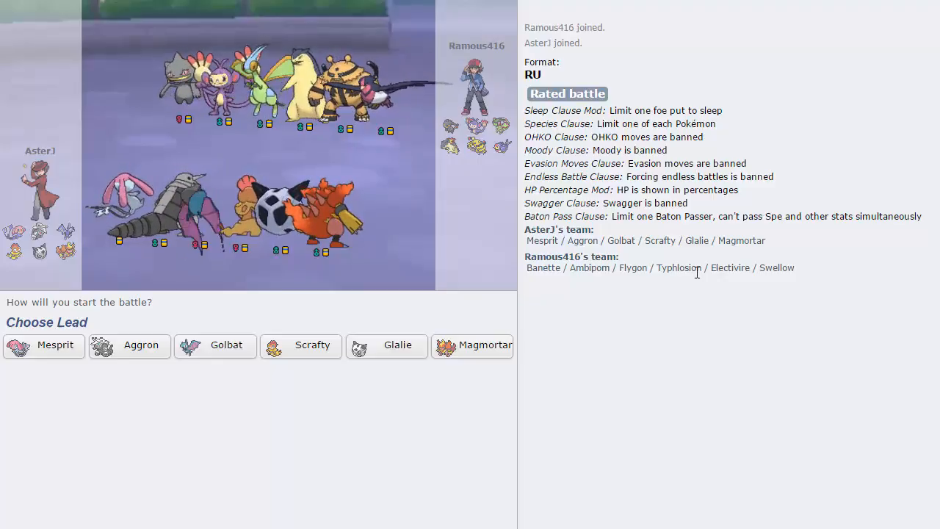
pyautogui.moveTo(473, 345)
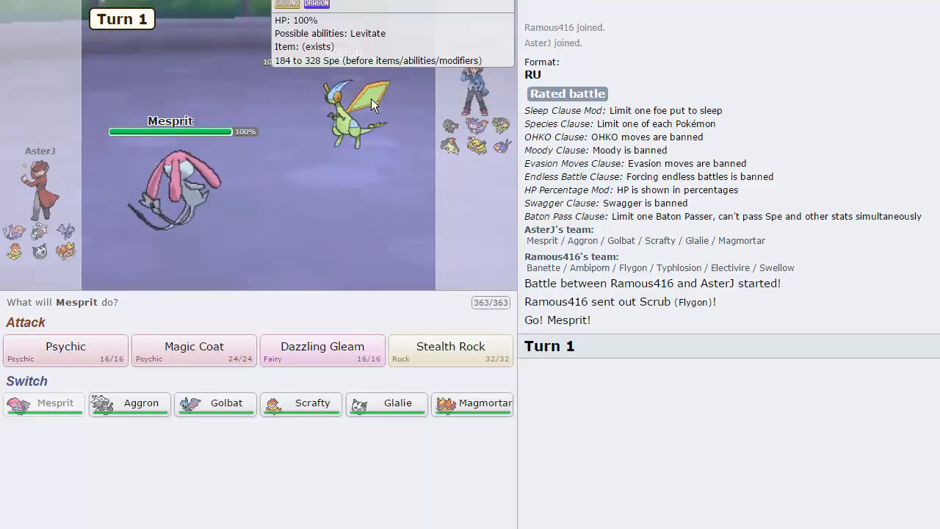
pyautogui.moveTo(194, 350)
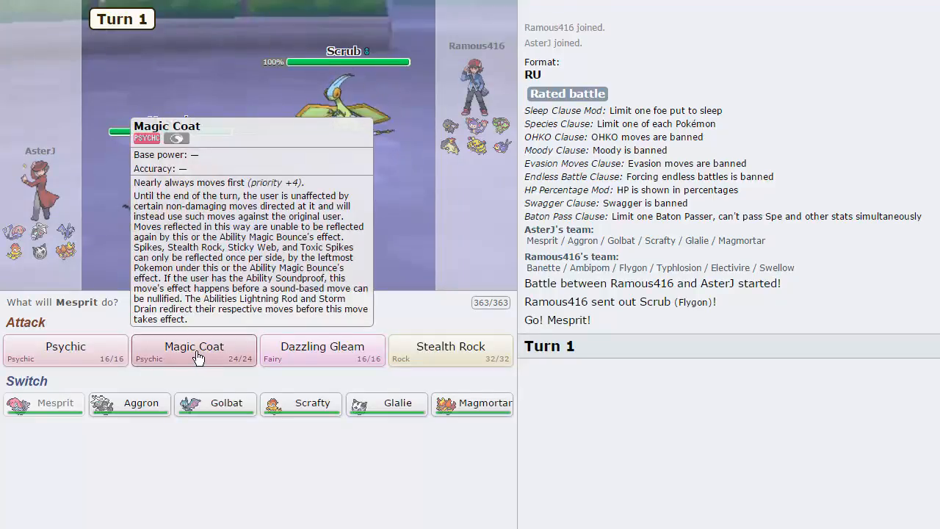
# Have Mesprit use Magic Coat on turn 1 against the opposing Flygon
pyautogui.click(194, 347)
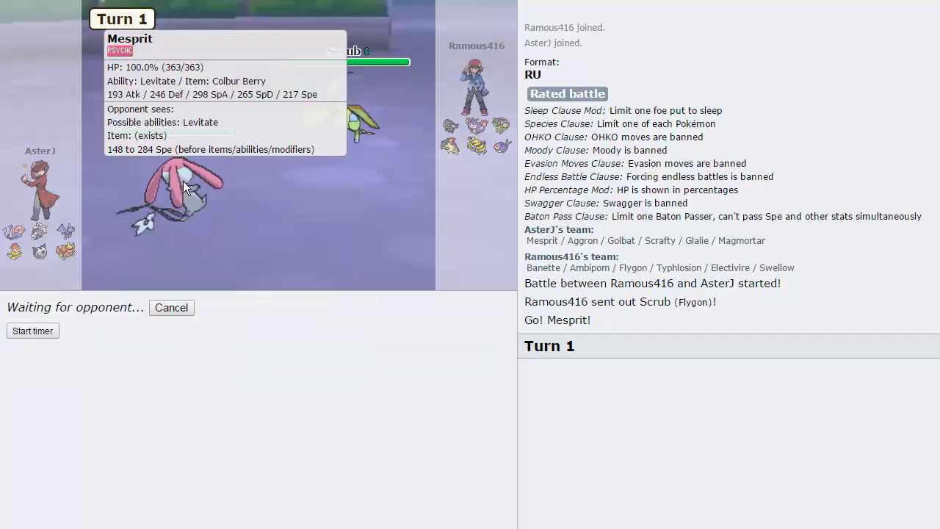
pyautogui.moveTo(314, 391)
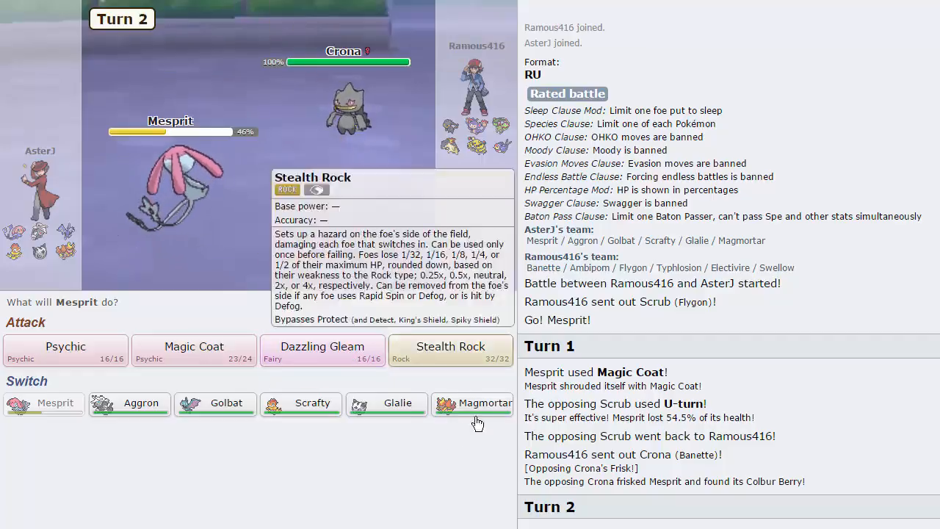
pyautogui.moveTo(183, 395)
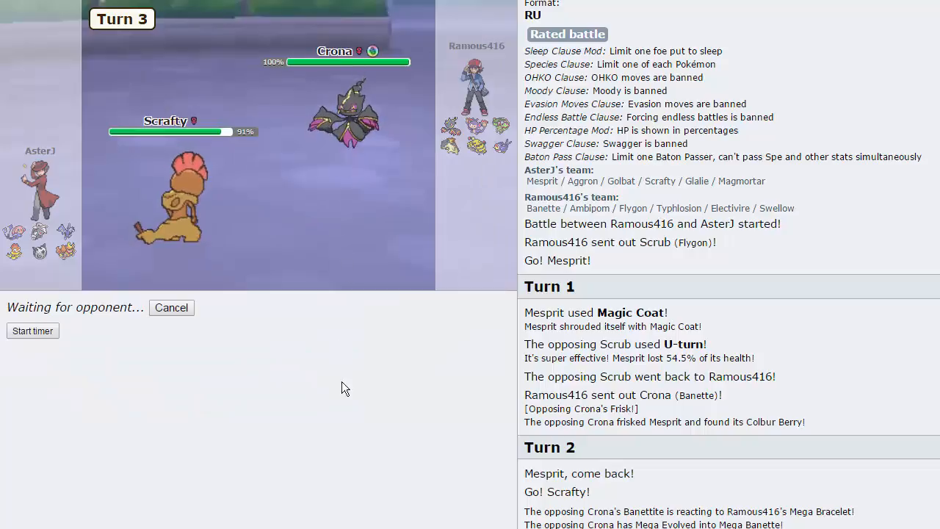
pyautogui.moveTo(340, 406)
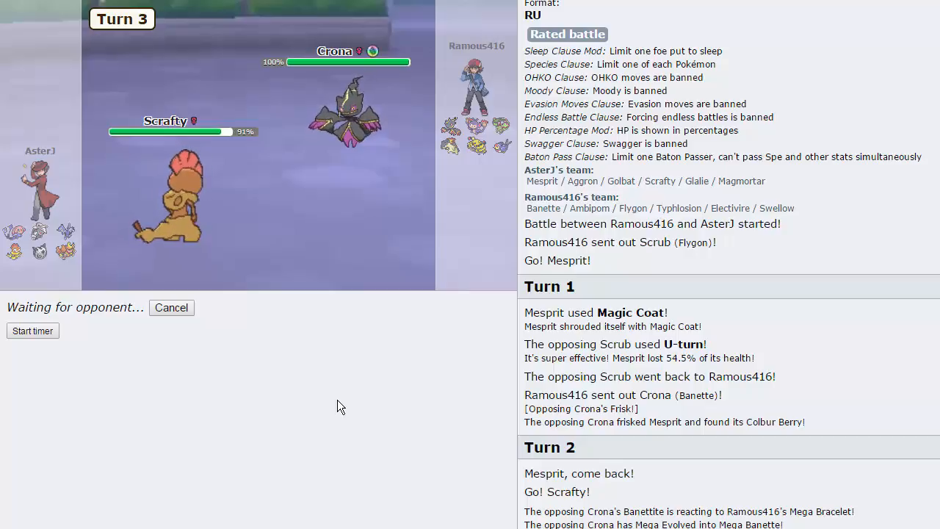
pyautogui.moveTo(141, 217)
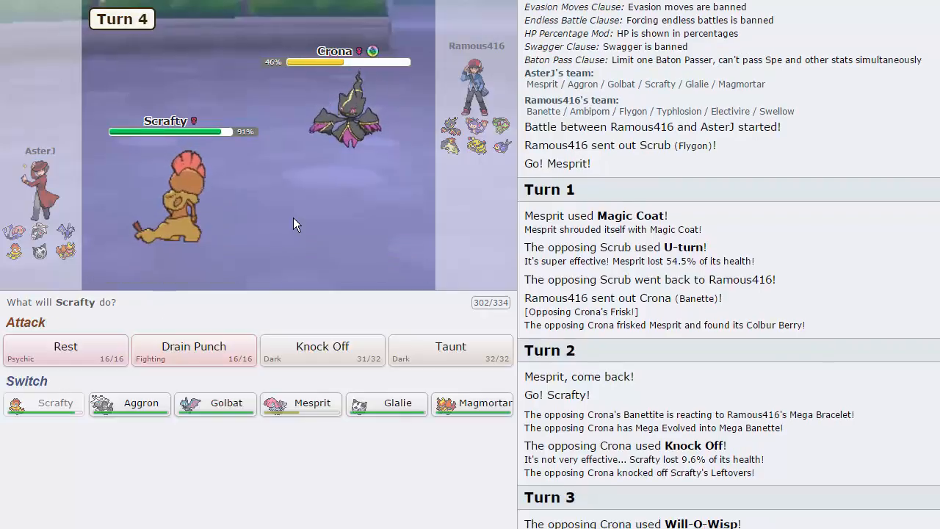
pyautogui.moveTo(322, 346)
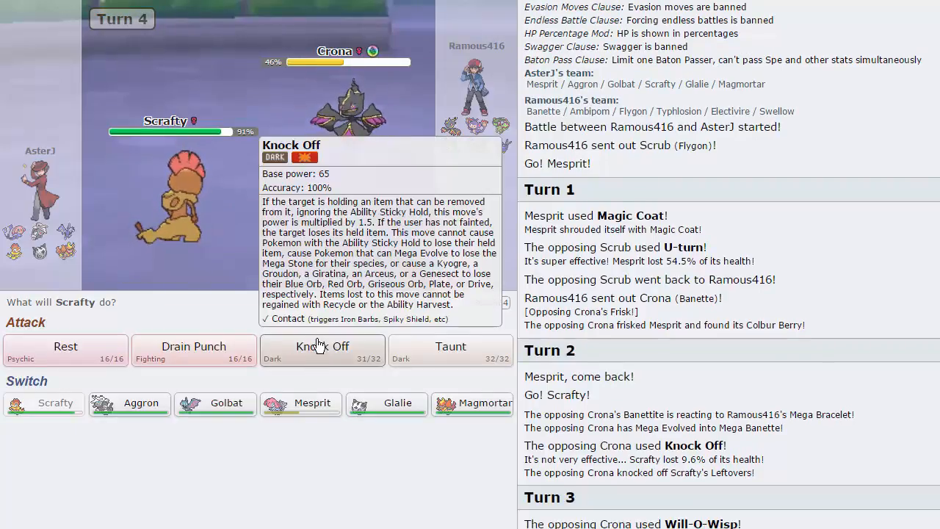
# Have Scrafty use Knock Off against the opposing Mega Banette
pyautogui.click(322, 349)
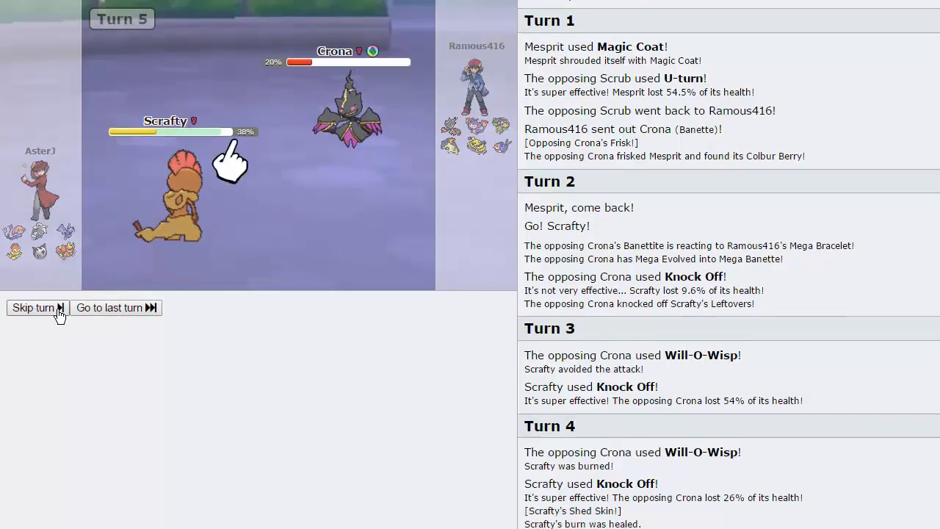
# Rotate Golbat in, bring Scrafty back against Jay, then send Aggron in against Zoro on turn 9
pyautogui.click(32, 307)
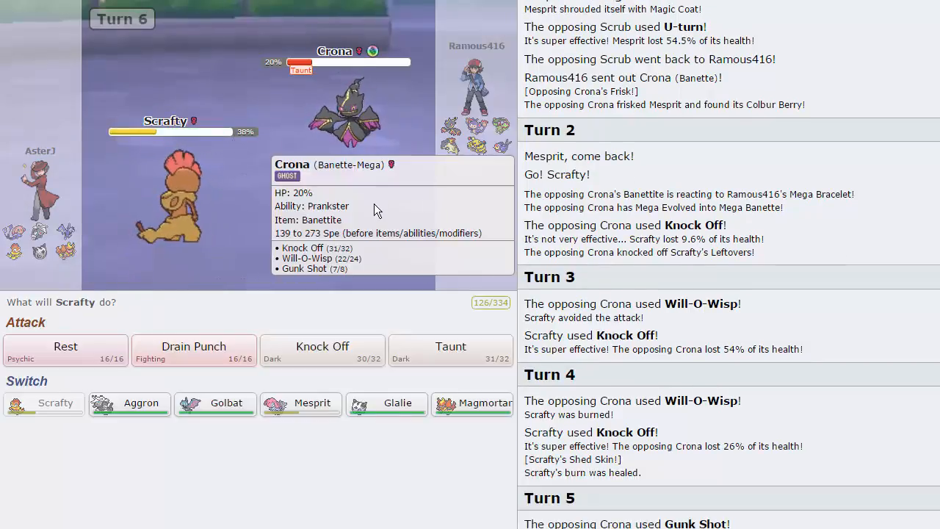
pyautogui.moveTo(215, 403)
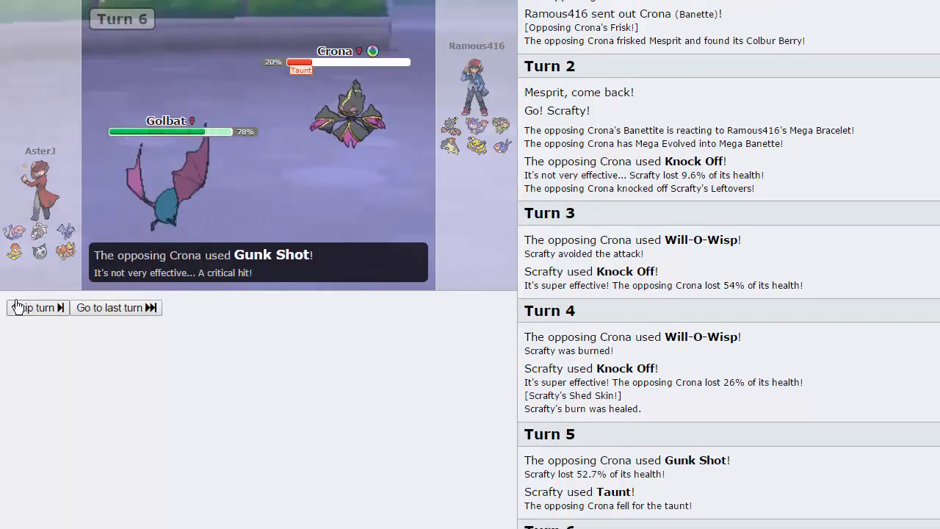
pyautogui.click(32, 307)
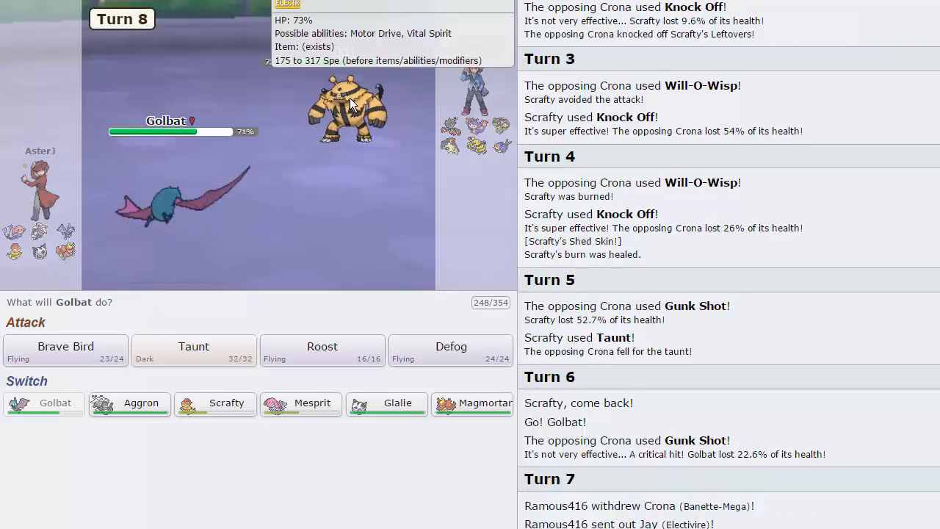
pyautogui.moveTo(387, 403)
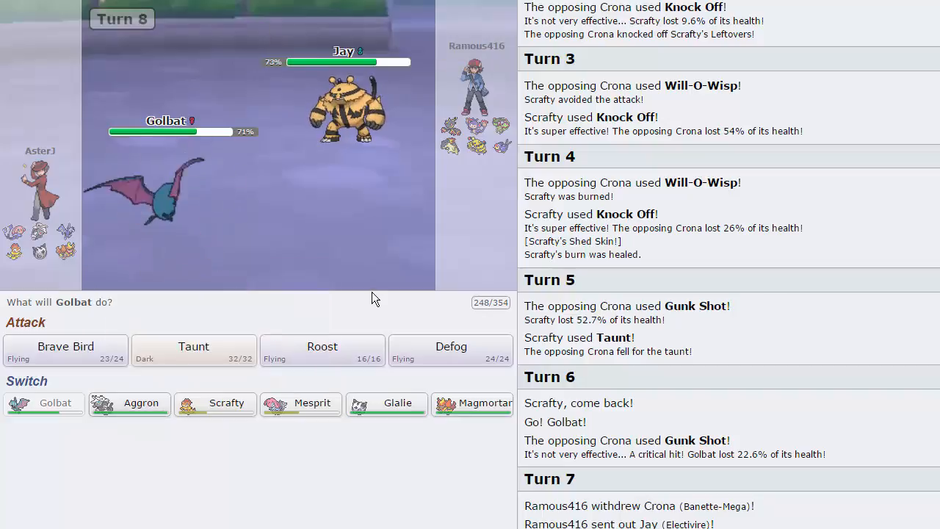
pyautogui.moveTo(301, 402)
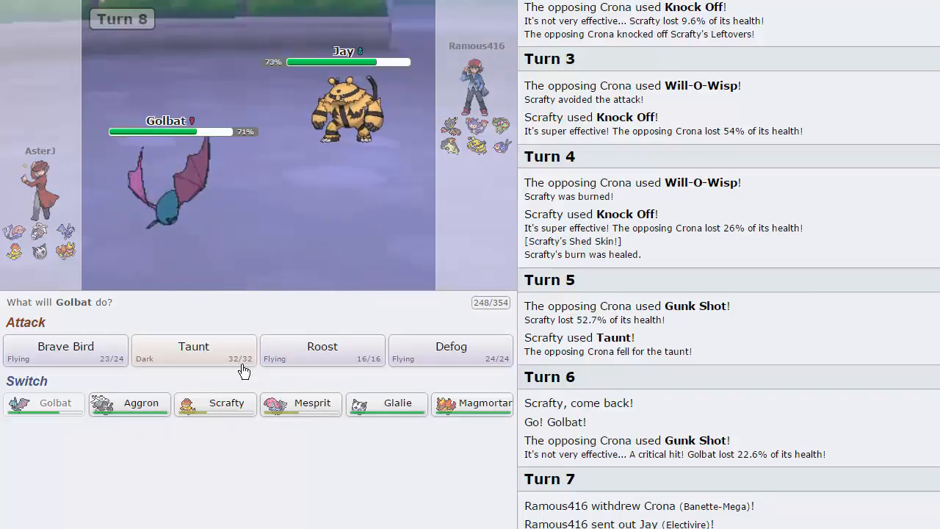
pyautogui.moveTo(215, 403)
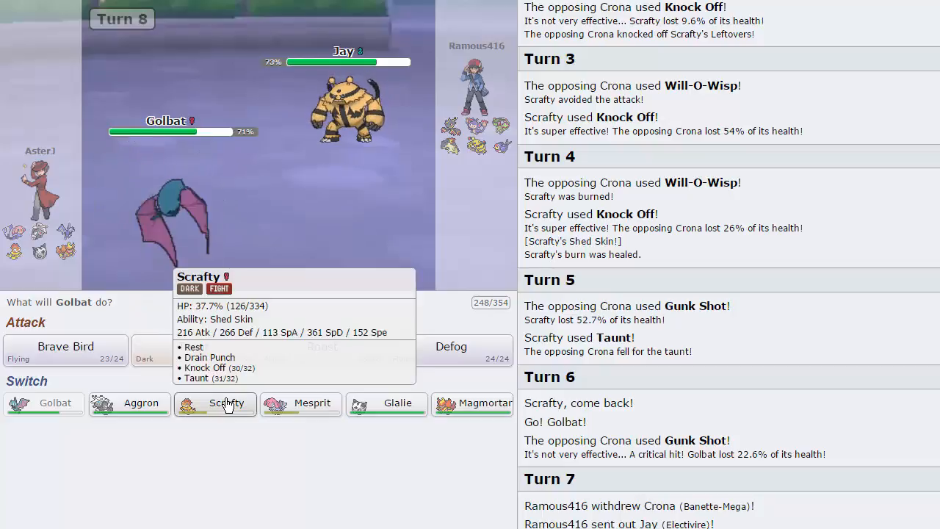
pyautogui.click(224, 402)
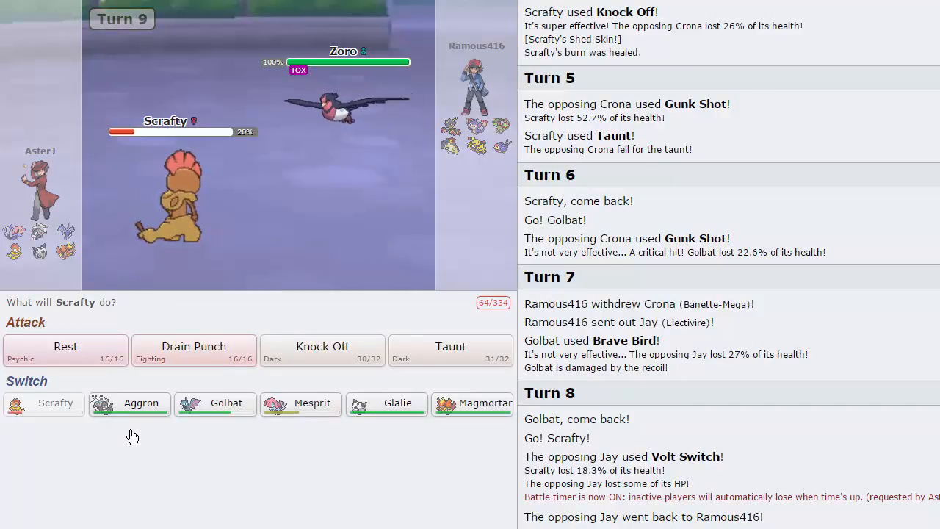
pyautogui.moveTo(135, 410)
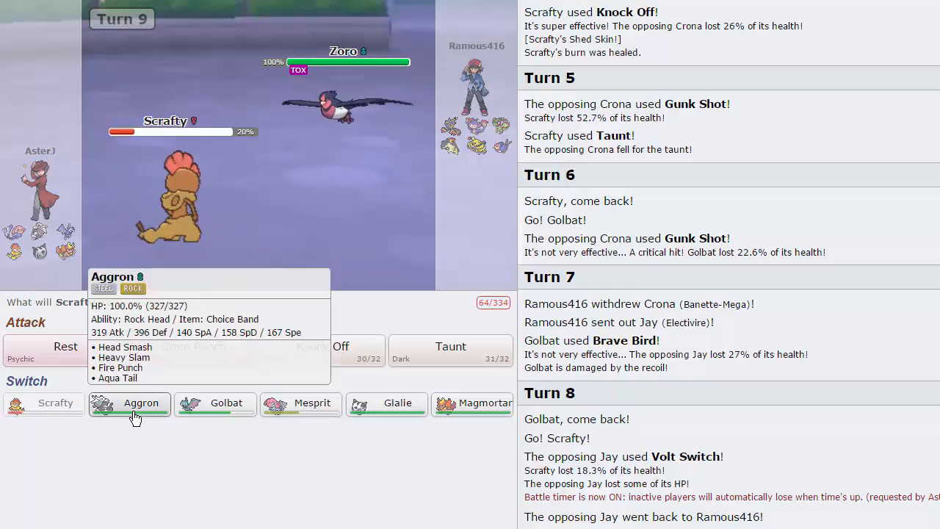
pyautogui.click(129, 402)
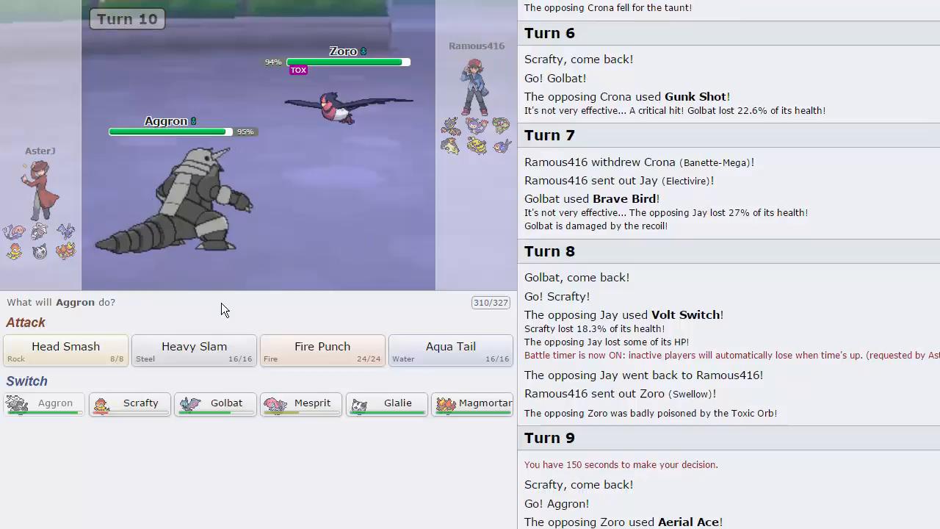
pyautogui.moveTo(194, 347)
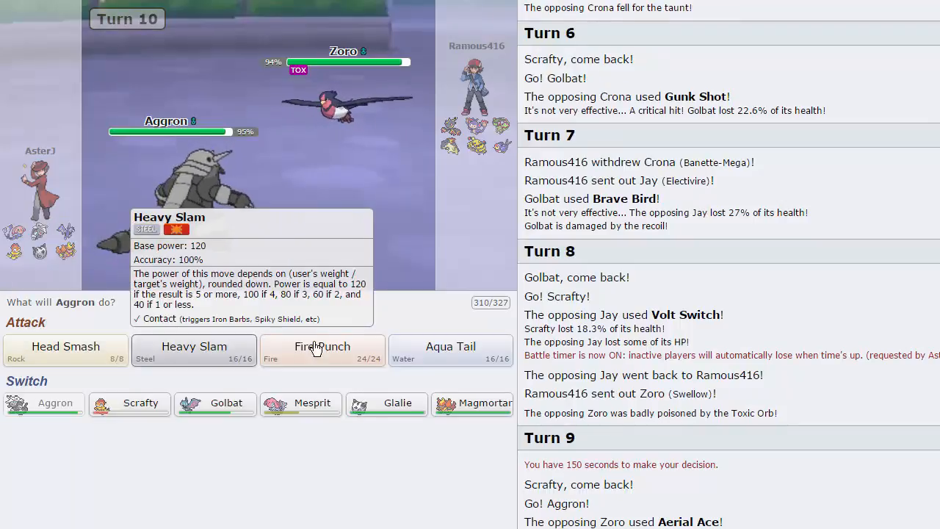
# Head Smash with Aggron, pivot to Golbat on turn 11, then bring Magmortar in on turn 12
pyautogui.click(321, 347)
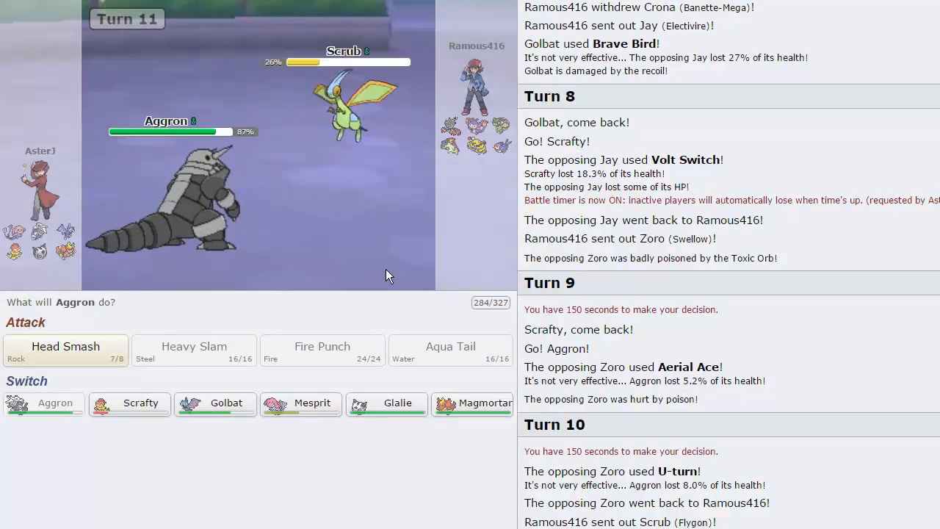
pyautogui.click(65, 350)
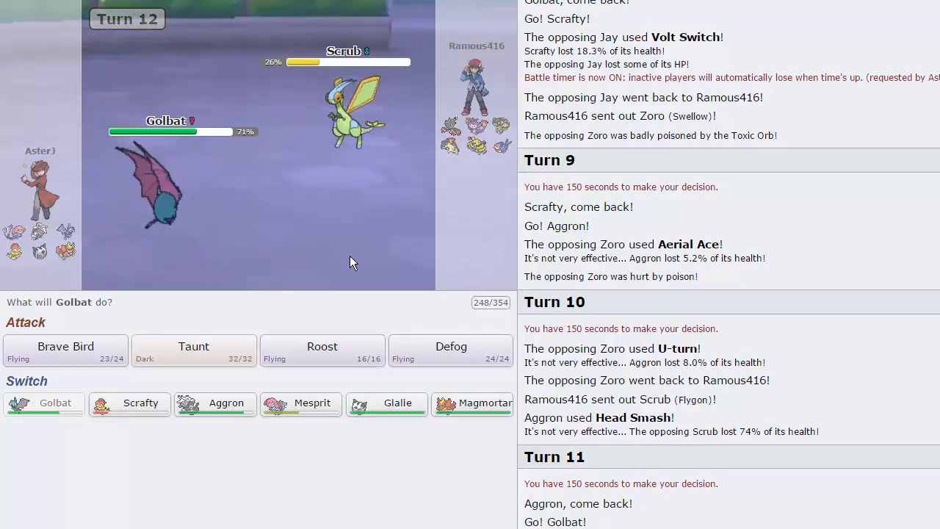
pyautogui.moveTo(476, 145)
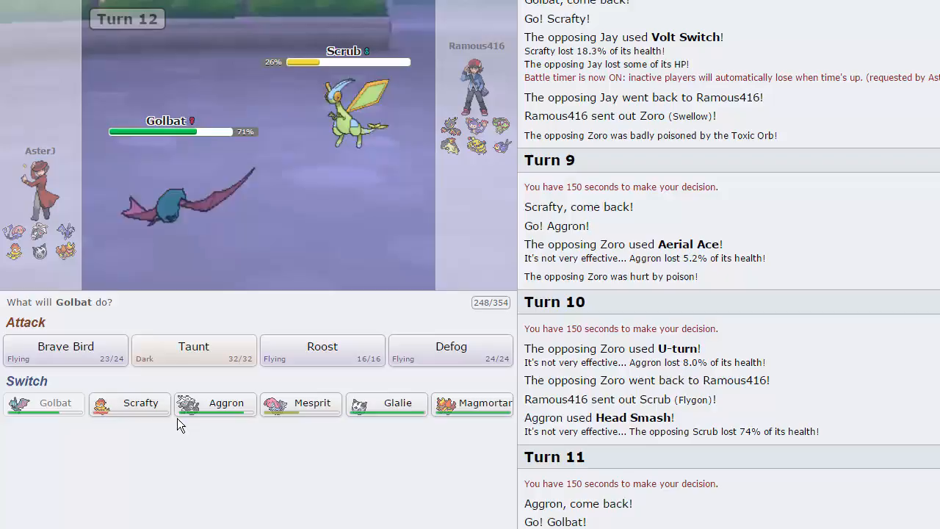
pyautogui.moveTo(473, 403)
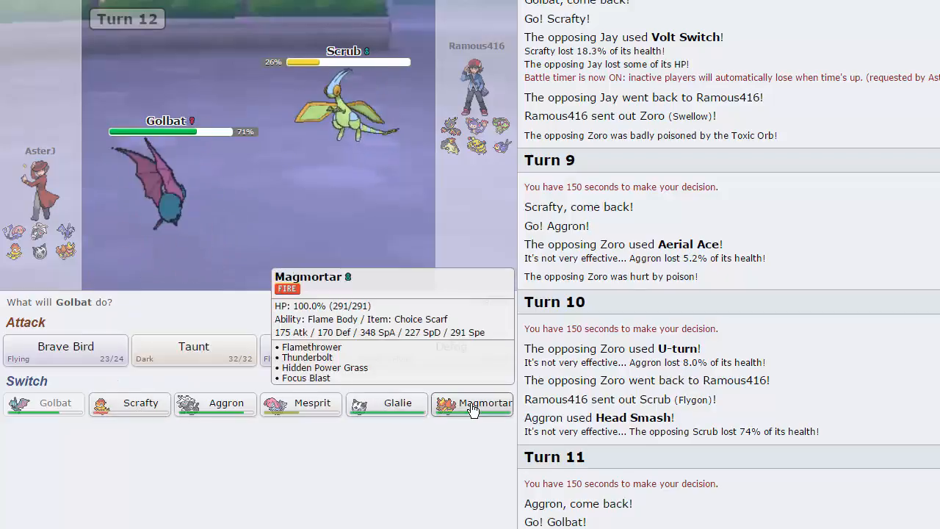
pyautogui.click(473, 403)
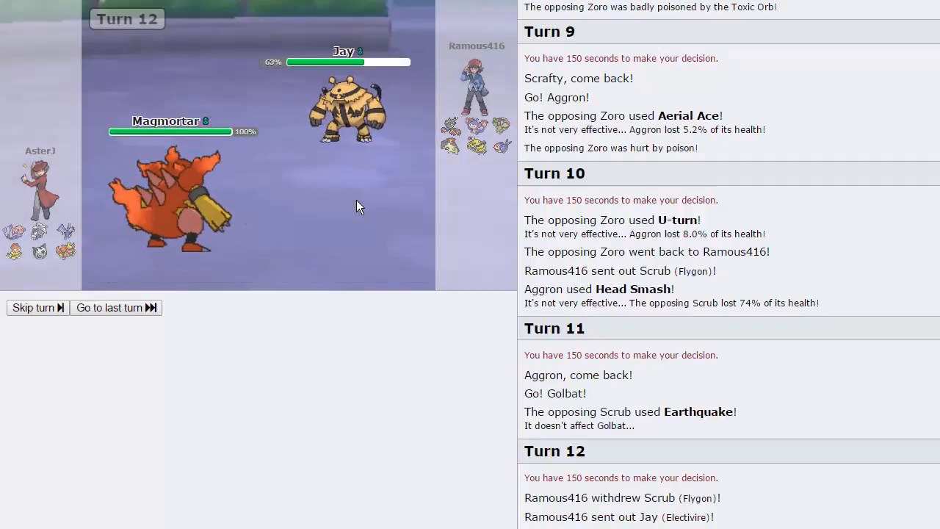
# Hit Jay with Magmortar's Focus Blast and send Aggron in once Magmortar faints
pyautogui.click(109, 307)
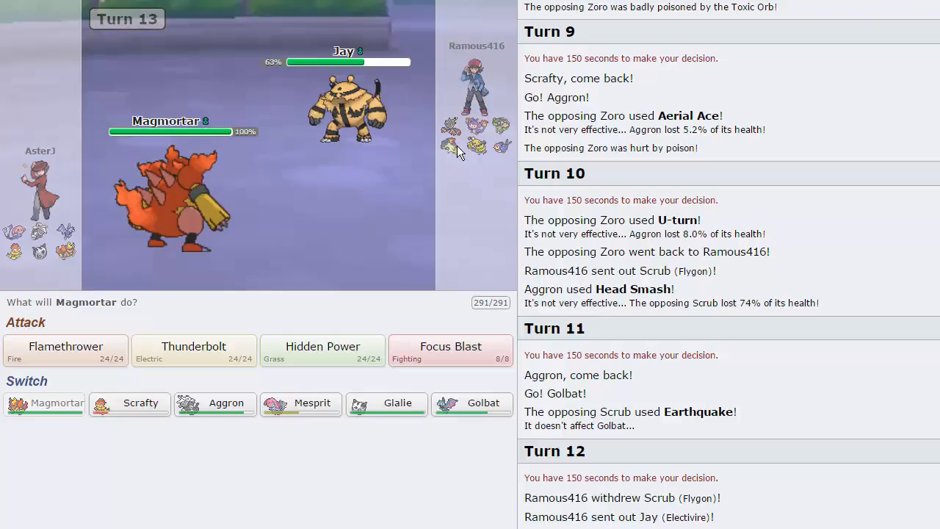
pyautogui.moveTo(450, 351)
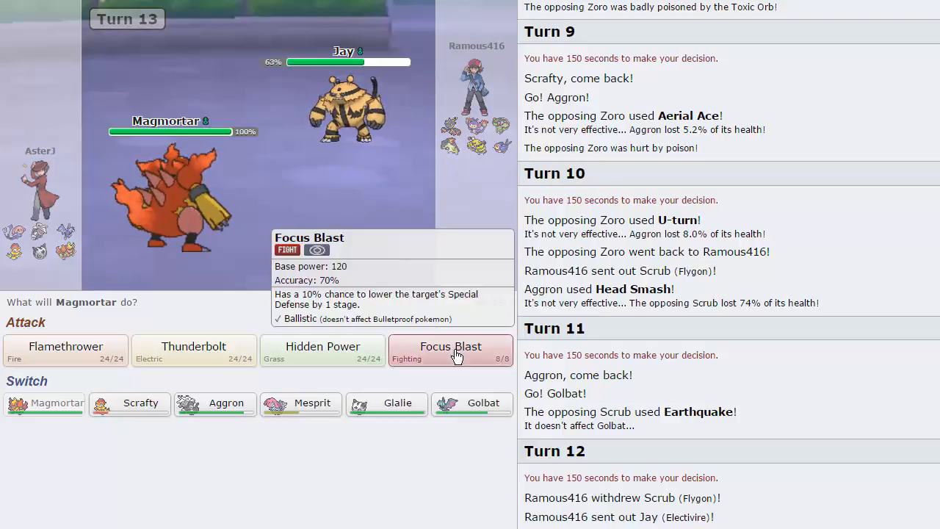
pyautogui.click(449, 347)
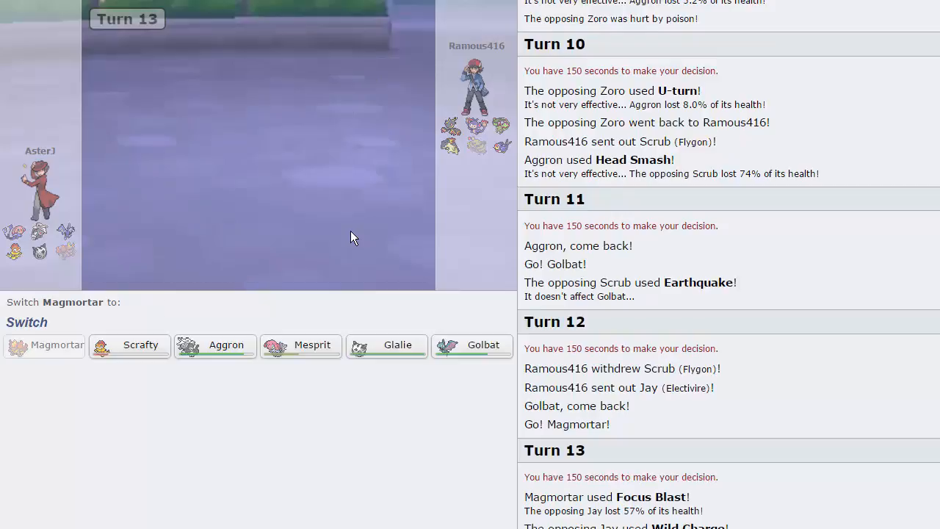
pyautogui.moveTo(360, 228)
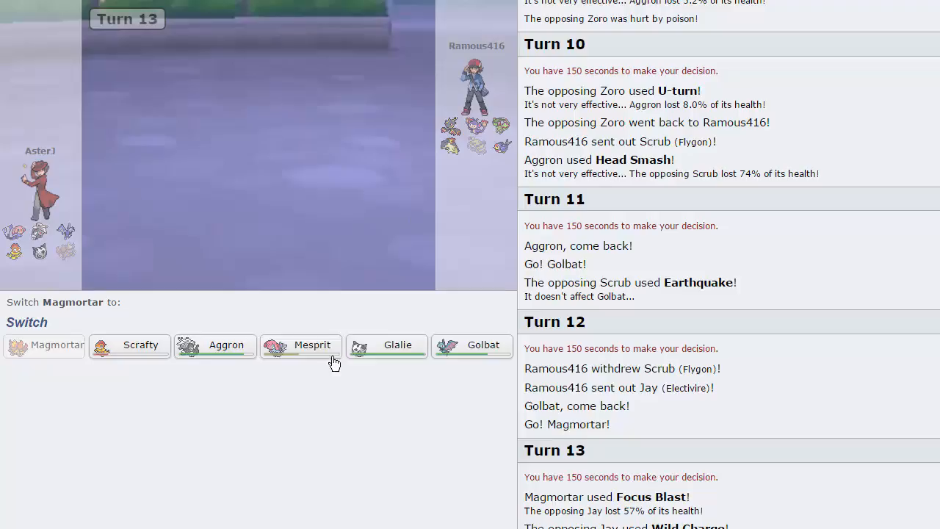
pyautogui.moveTo(214, 344)
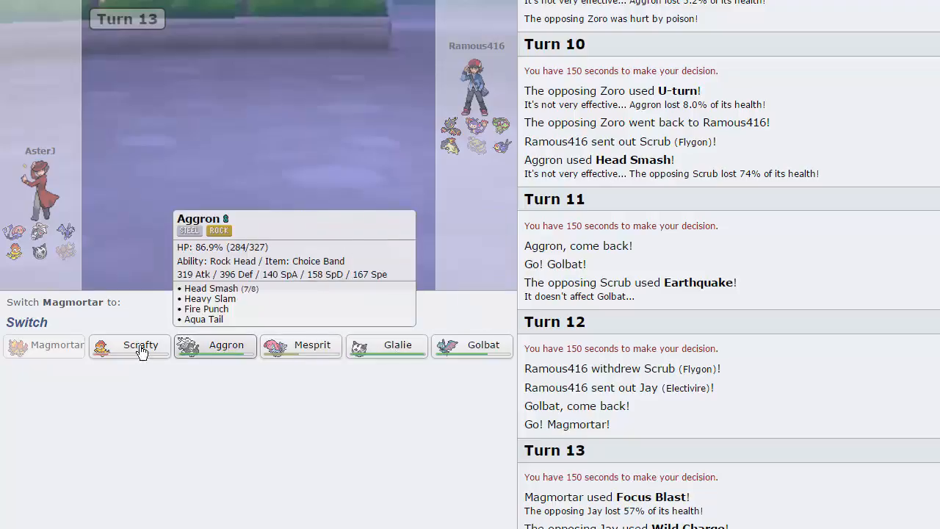
pyautogui.moveTo(215, 345)
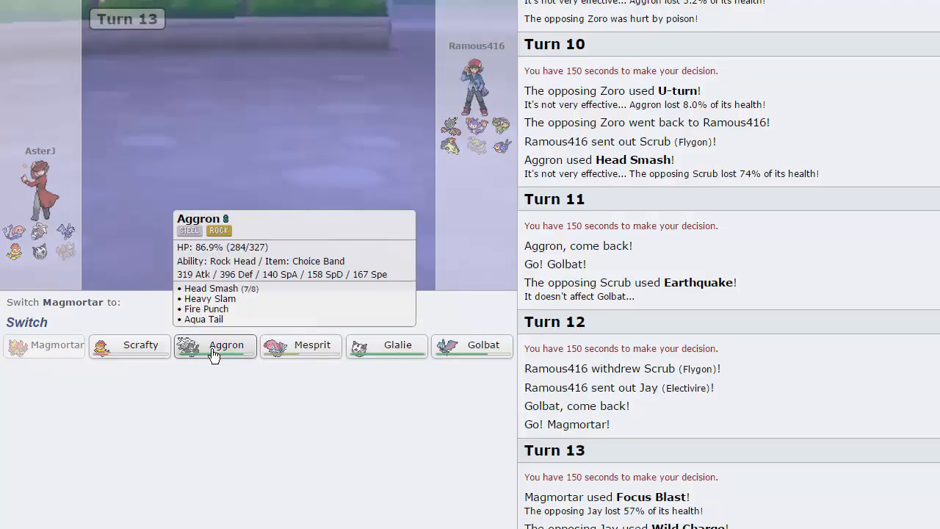
pyautogui.click(215, 345)
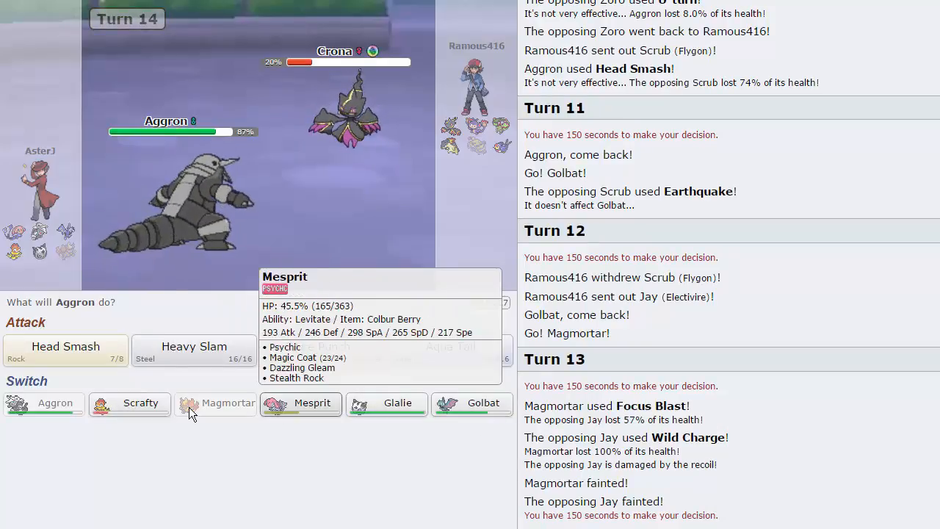
# Switch Scrafty in against Crona, then replace the fainted Scrafty with Golbat
pyautogui.click(141, 403)
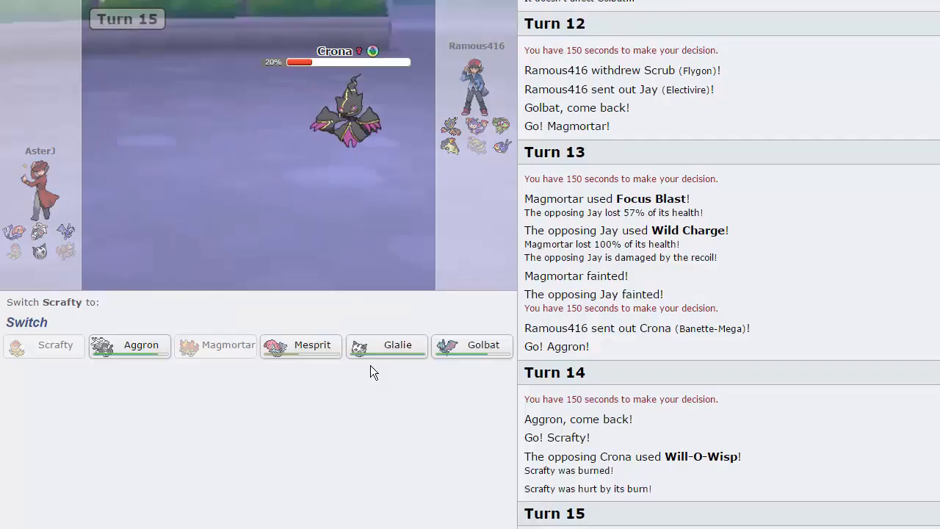
pyautogui.moveTo(388, 345)
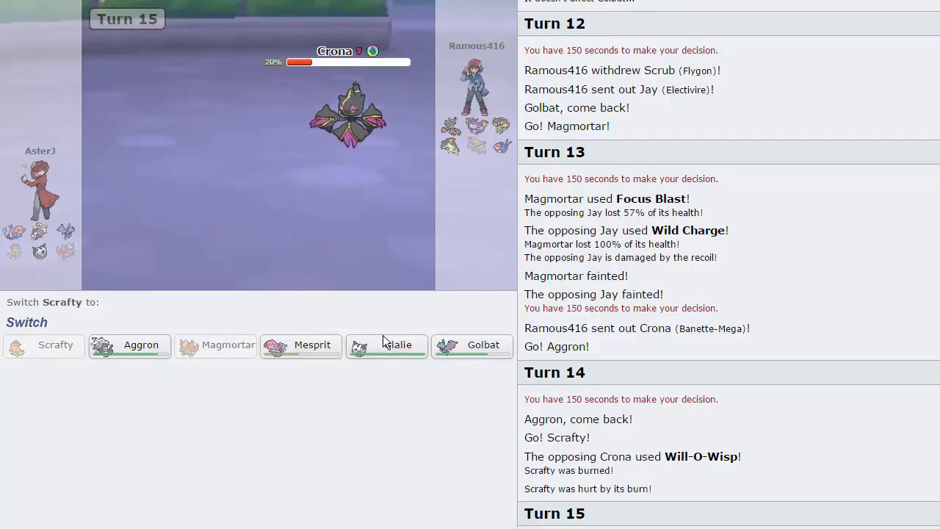
pyautogui.moveTo(302, 346)
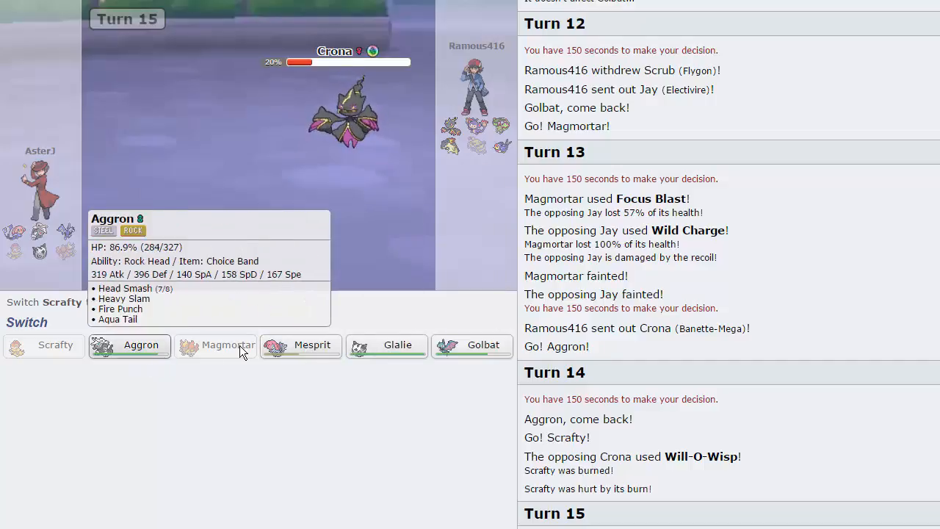
pyautogui.moveTo(473, 345)
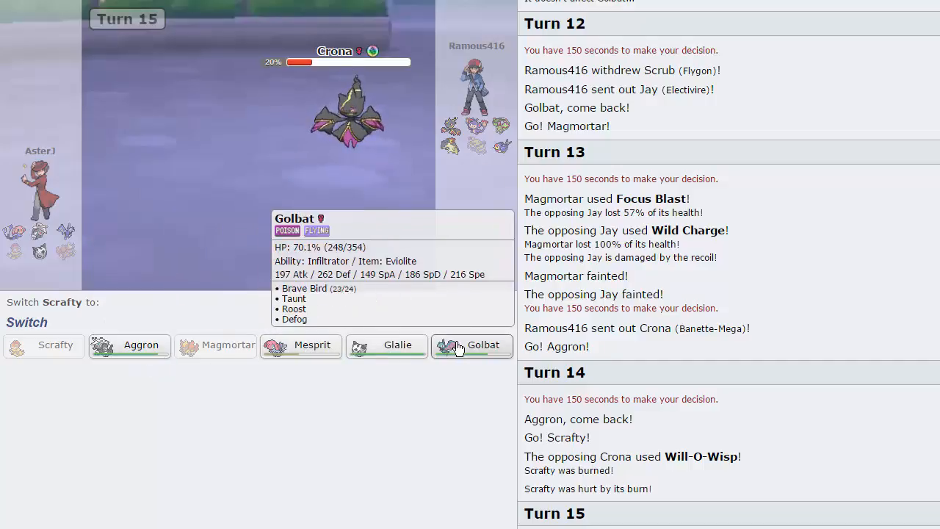
pyautogui.click(473, 345)
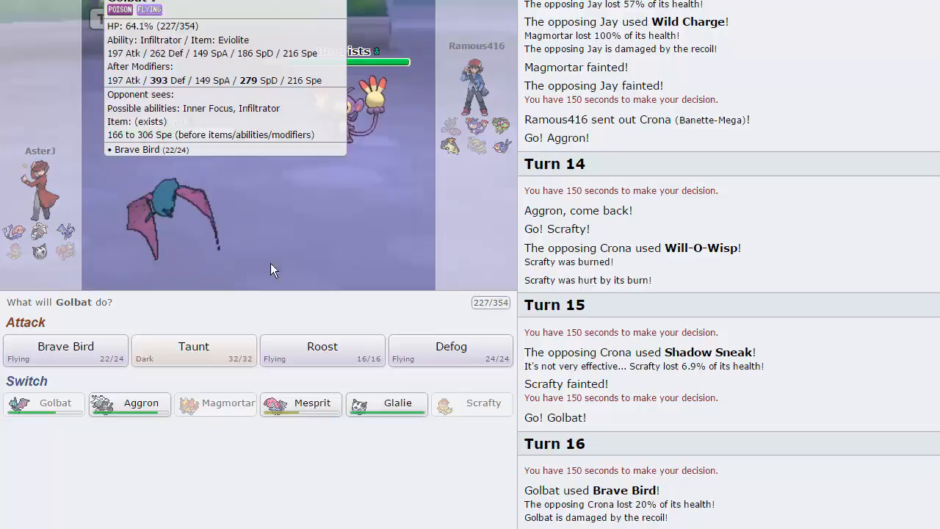
# Attack Ambipom with Golbat, Roost the next turn, then send Aggron in after Golbat faints
pyautogui.click(64, 350)
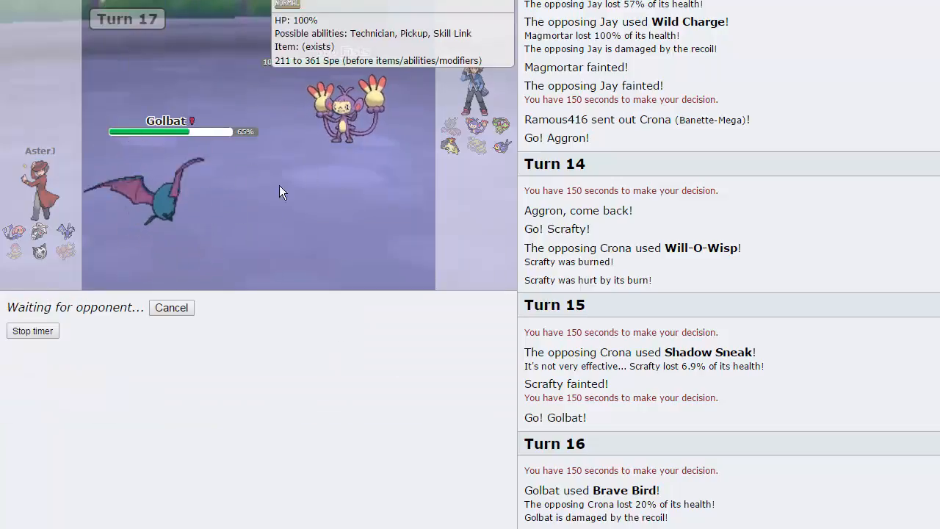
pyautogui.moveTo(162, 194)
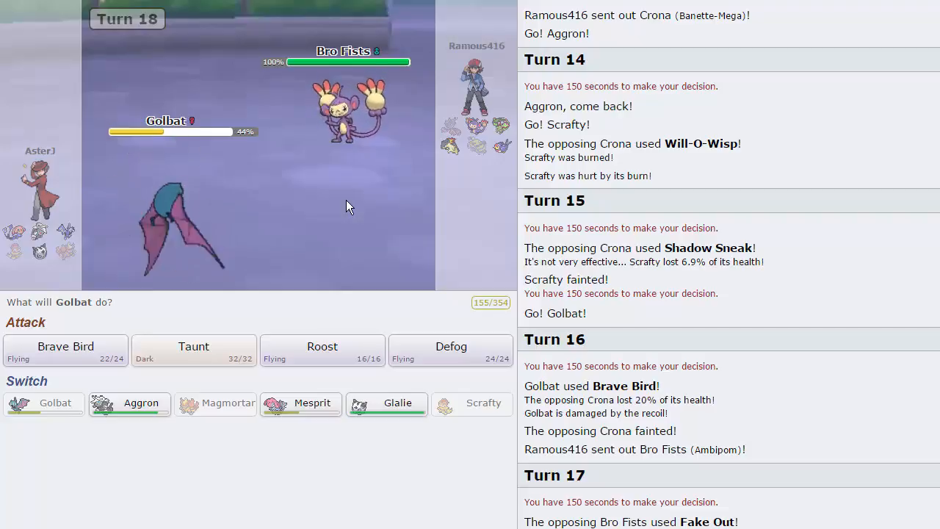
pyautogui.moveTo(323, 349)
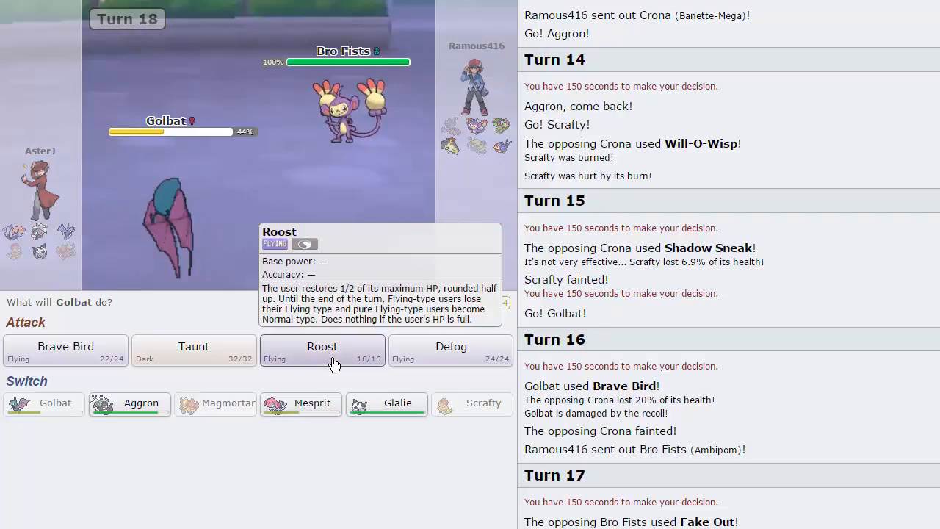
pyautogui.click(322, 346)
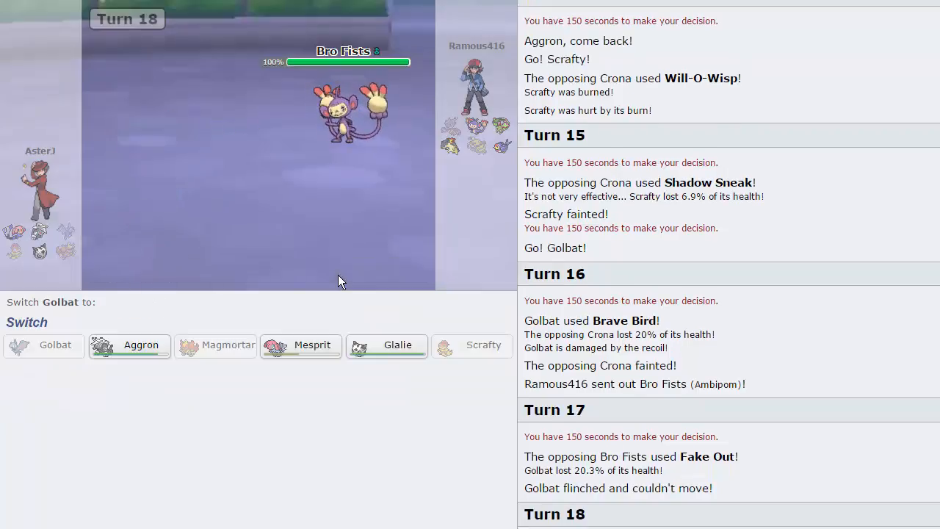
pyautogui.click(129, 345)
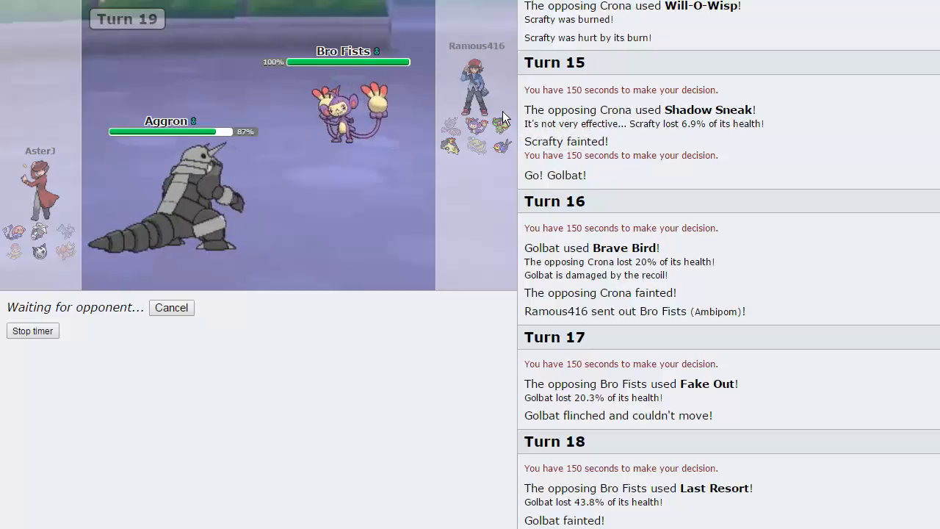
pyautogui.moveTo(247, 213)
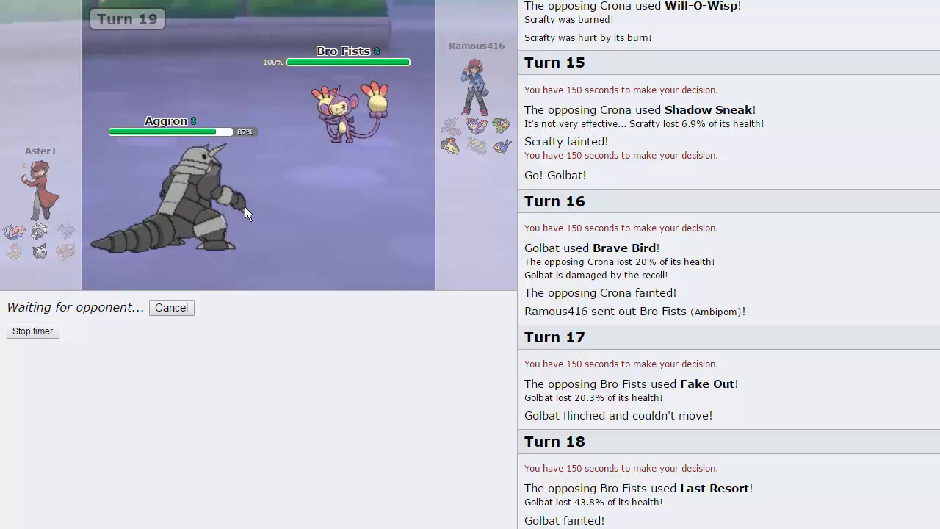
pyautogui.moveTo(361, 264)
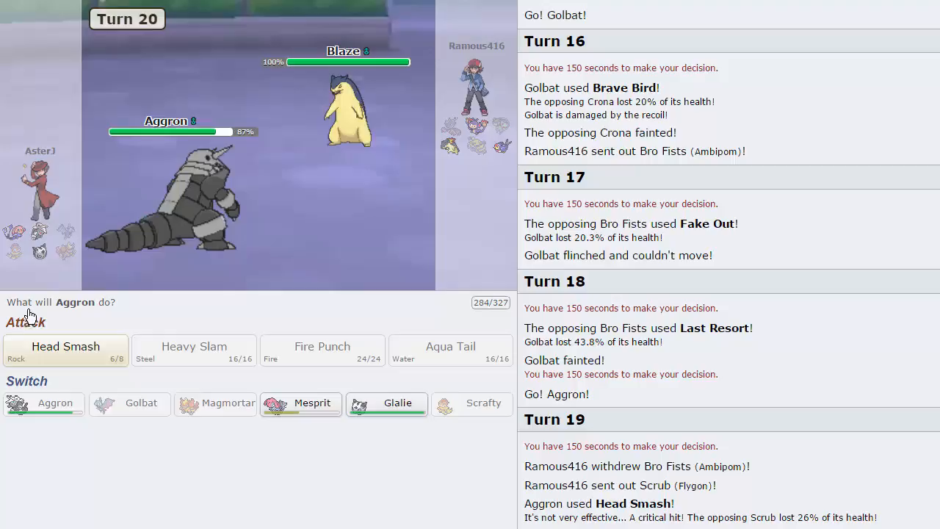
pyautogui.moveTo(300, 402)
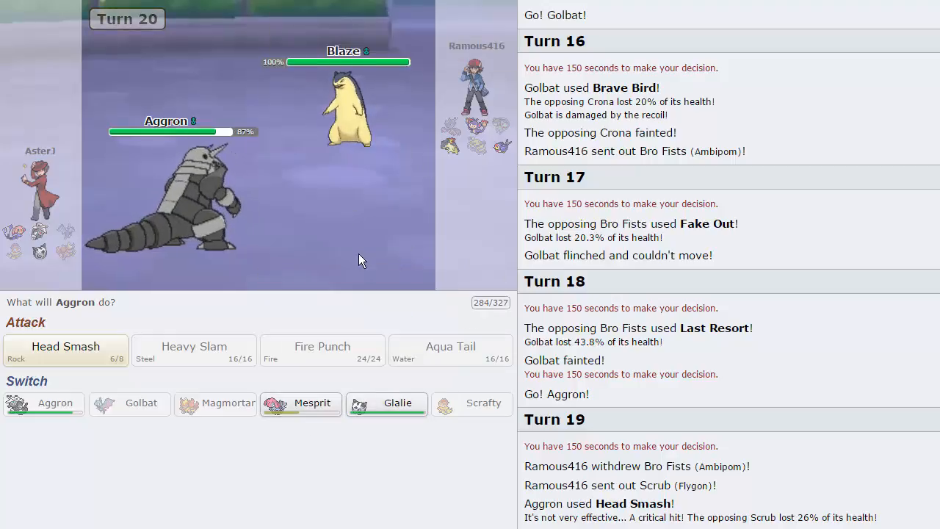
pyautogui.moveTo(367, 259)
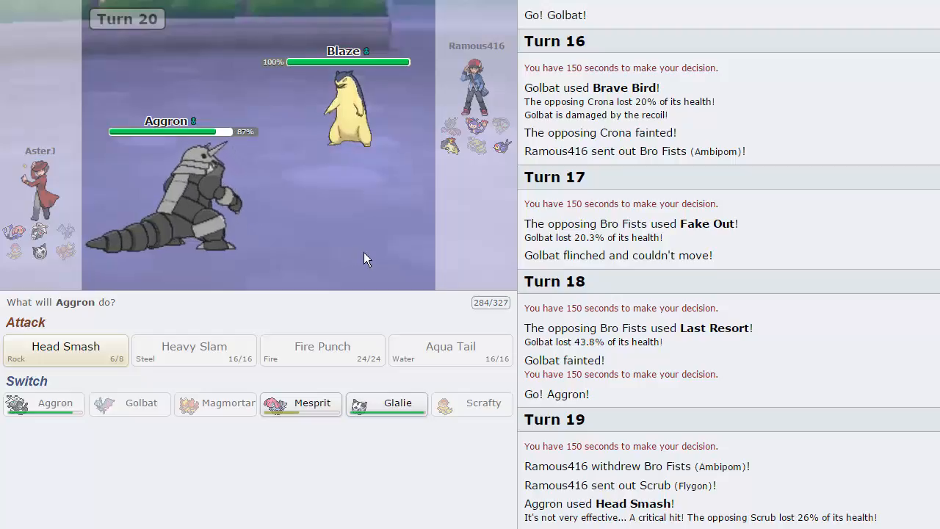
pyautogui.moveTo(355, 375)
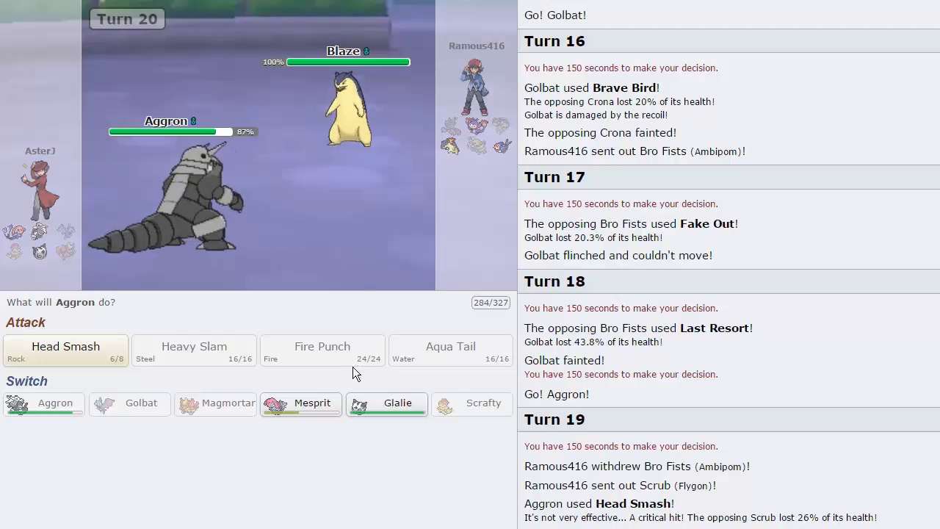
pyautogui.moveTo(388, 402)
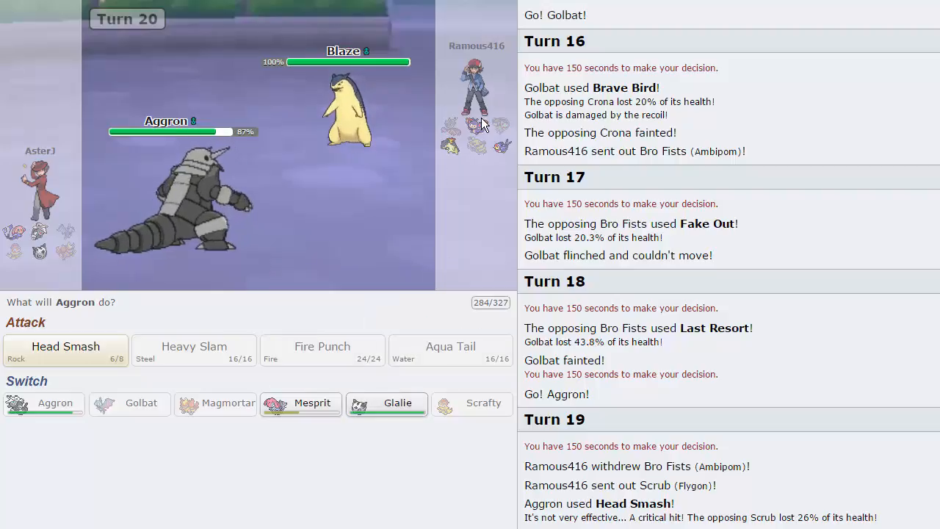
pyautogui.moveTo(396, 402)
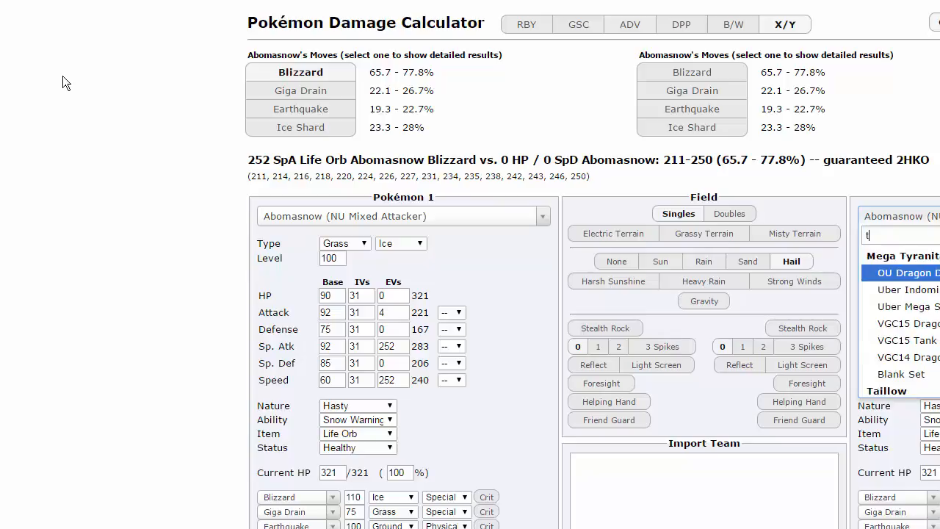
# Load the RU Choice Specs Typhlosion set as the second Pokémon
pyautogui.write('typhlosion')
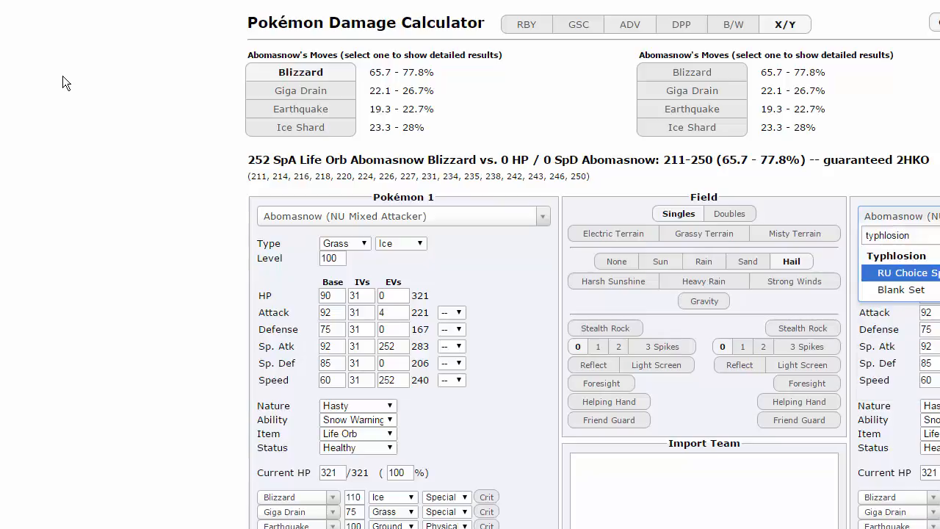
pyautogui.click(903, 272)
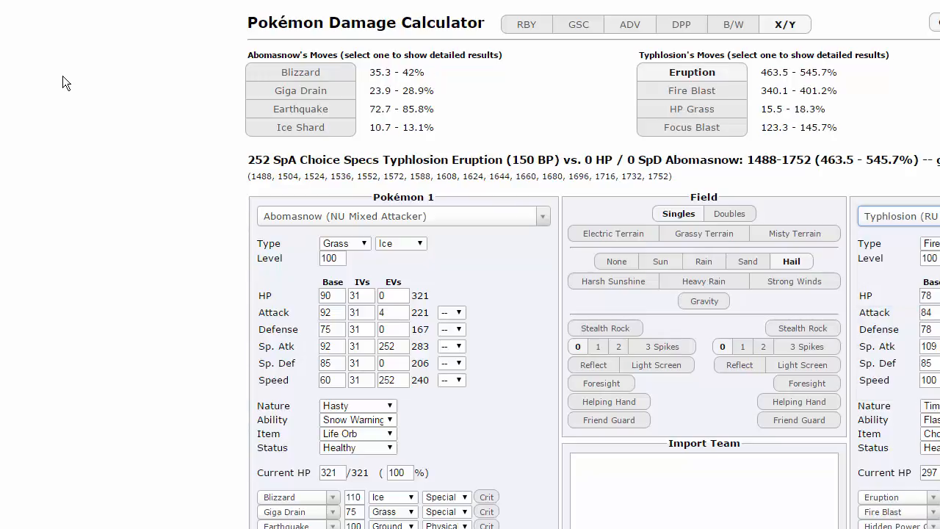
# Search 'aggr' and load the RU Choice Band Aggron set as the first Pokémon
pyautogui.click(403, 216)
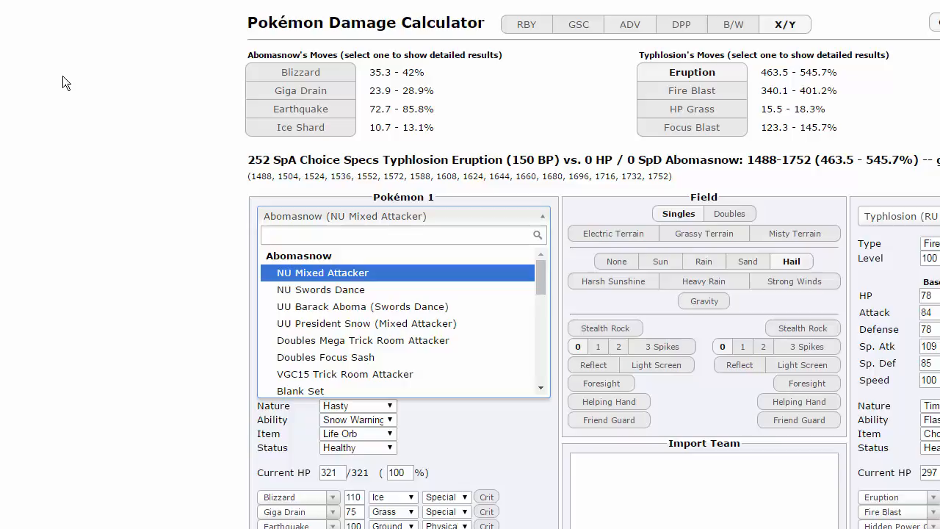
pyautogui.click(402, 235)
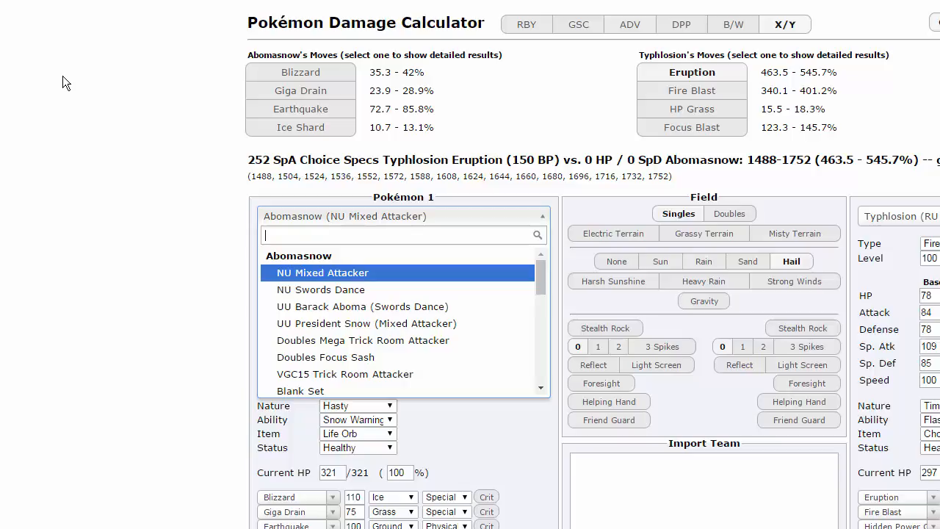
pyautogui.write('aggr')
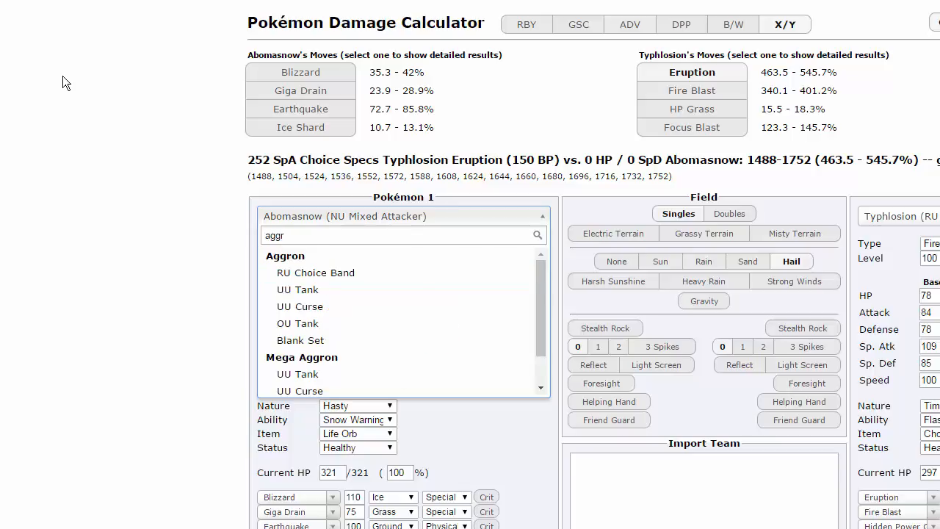
pyautogui.click(314, 271)
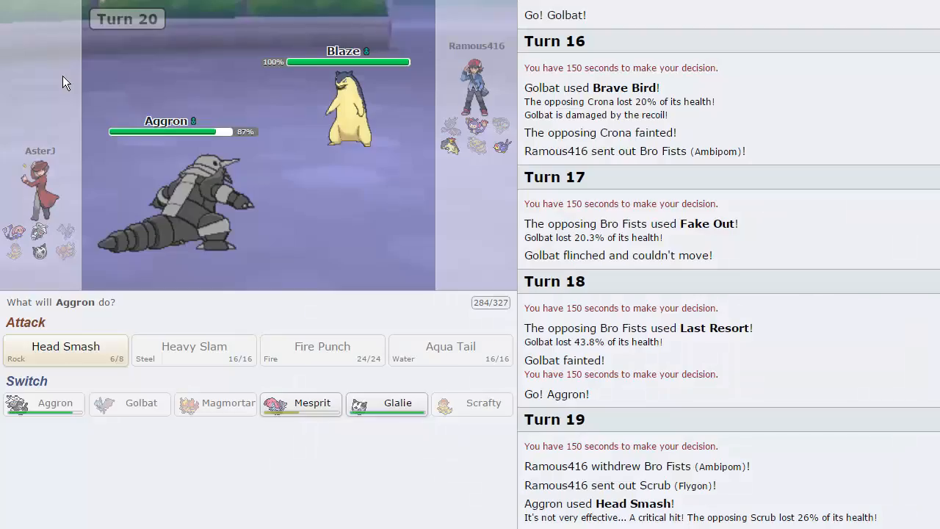
pyautogui.moveTo(300, 403)
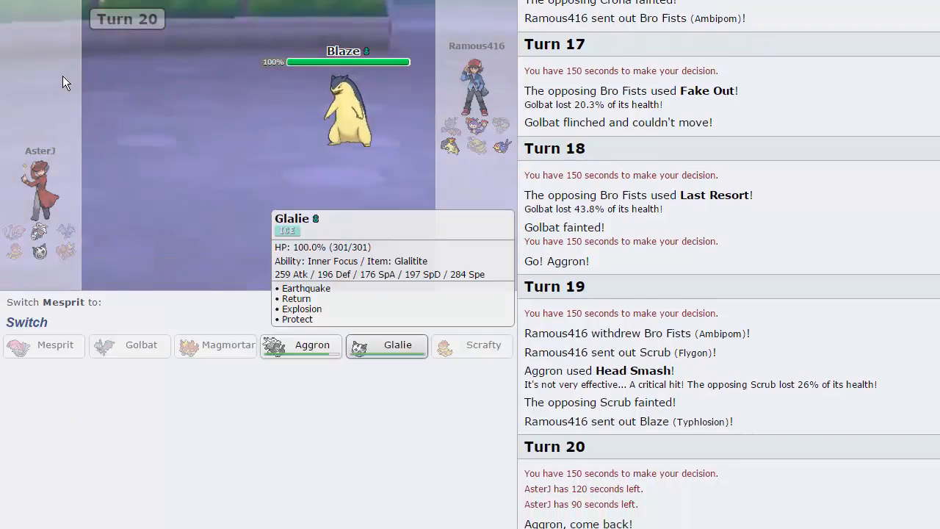
# Send Glalie in to replace the fainted Mesprit
pyautogui.click(397, 343)
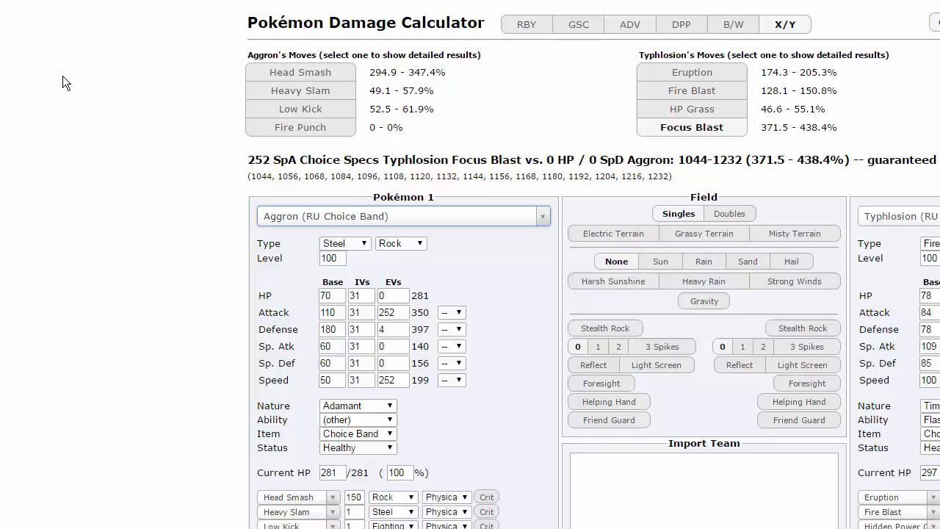
# Select Mega Glalie (RU Wallbreaker) as Pokémon 1 and look up Earthquake in the calculator
pyautogui.write('glalie (RU Wallbreaker')
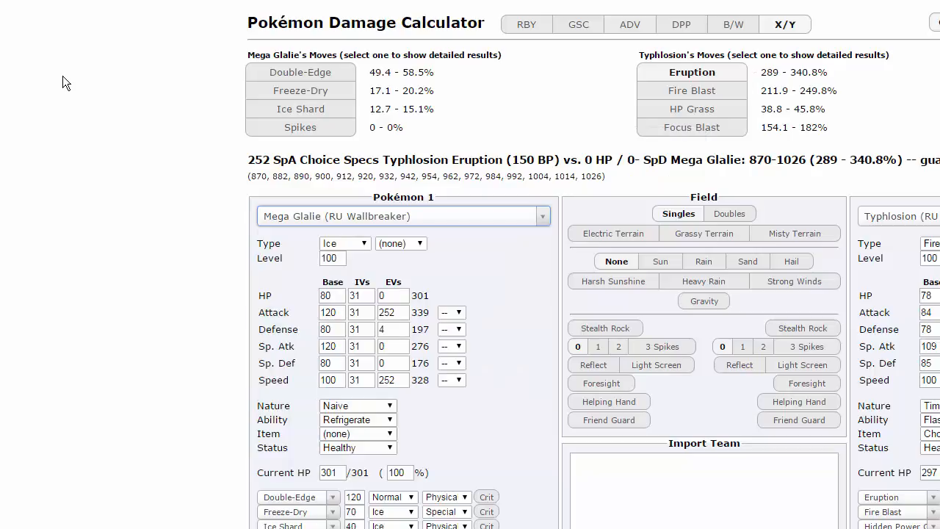
pyautogui.write('earth')
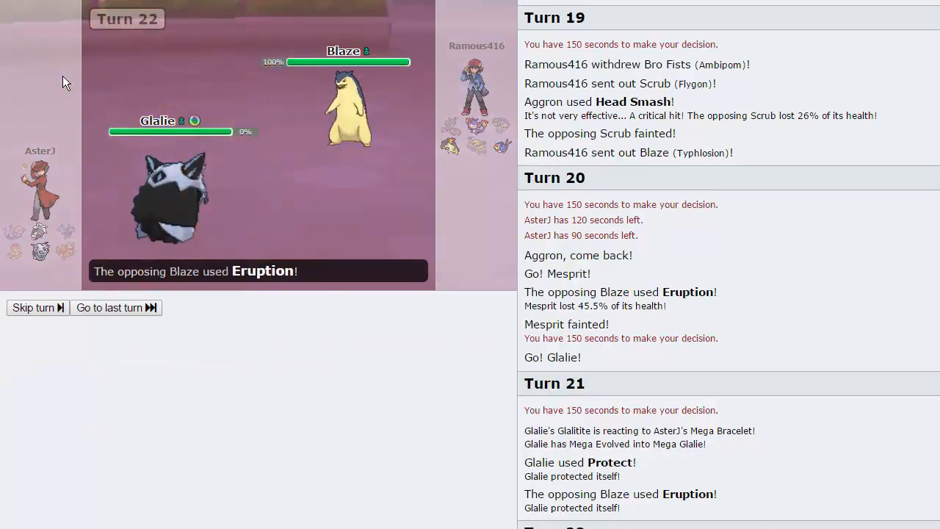
pyautogui.moveTo(348, 106)
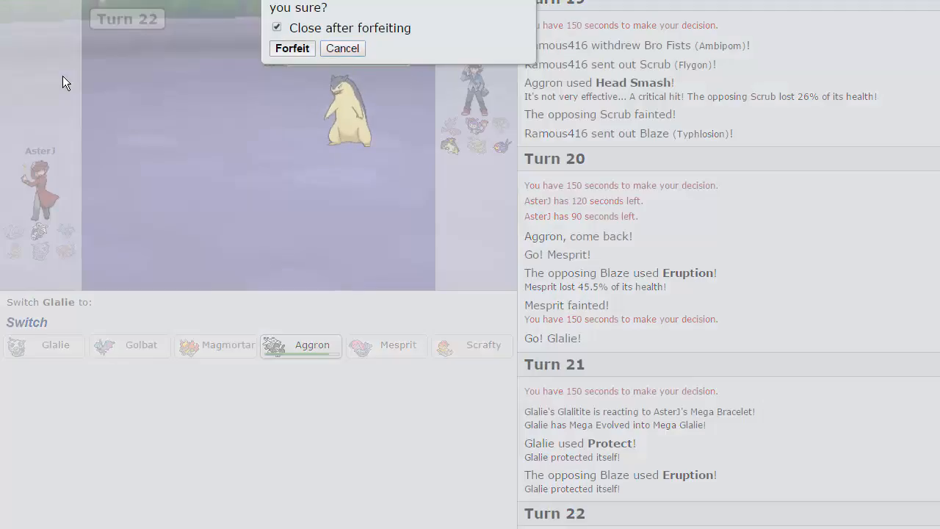
# Confirm forfeiting the current losing battle
pyautogui.click(290, 47)
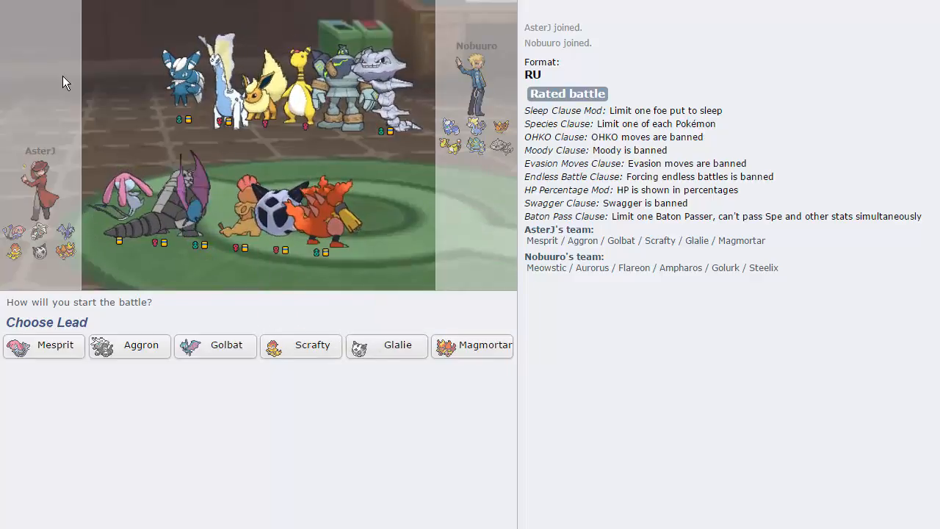
# Lead with Scrafty and use Knock Off to remove Meowstic's Leftovers
pyautogui.click(301, 345)
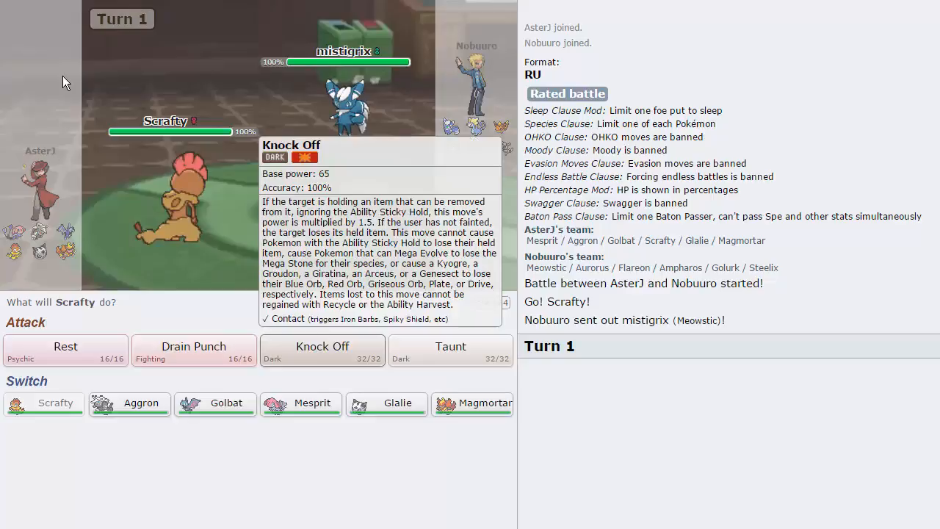
pyautogui.click(321, 346)
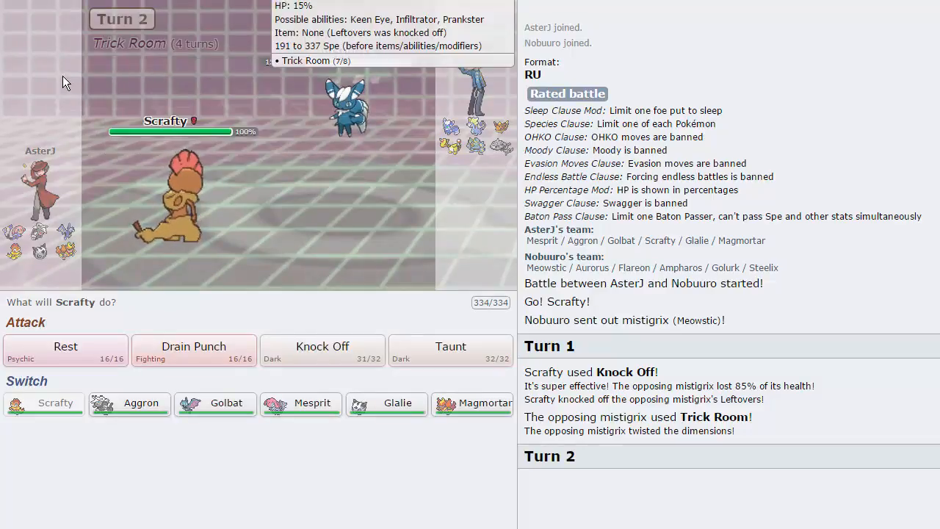
pyautogui.moveTo(321, 347)
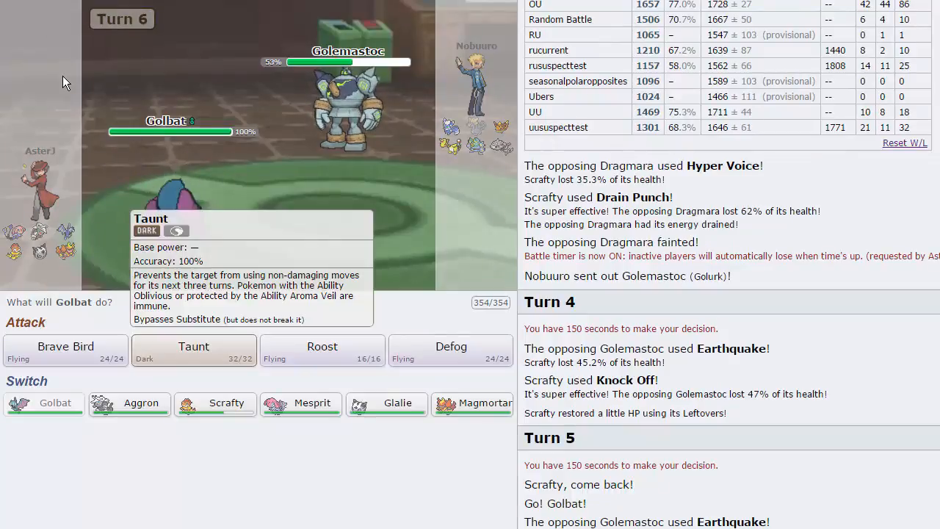
# Have Golbat use Taunt on the incoming Ampharos
pyautogui.click(194, 351)
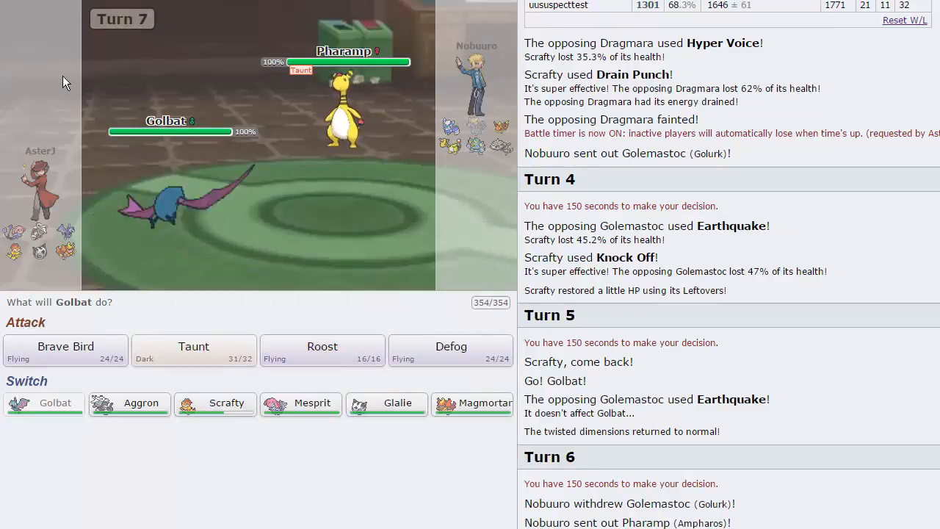
pyautogui.moveTo(344, 51)
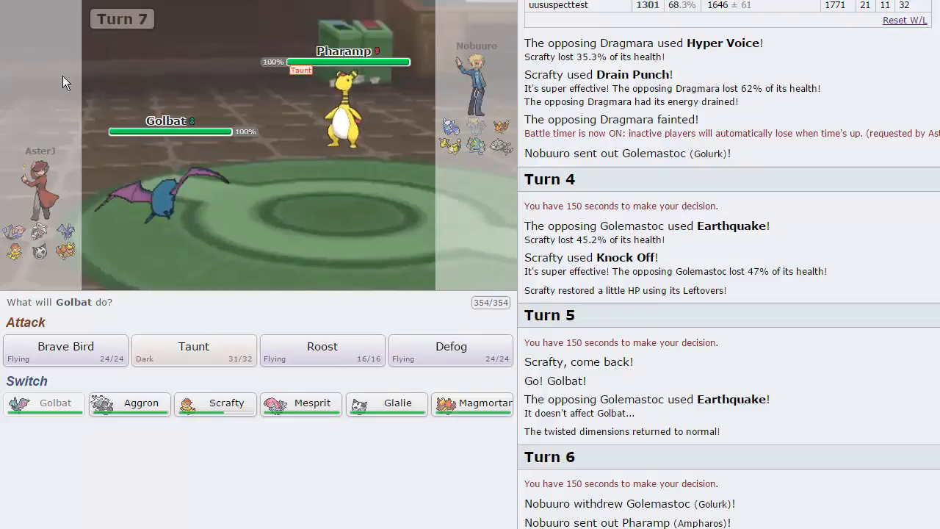
pyautogui.moveTo(300, 402)
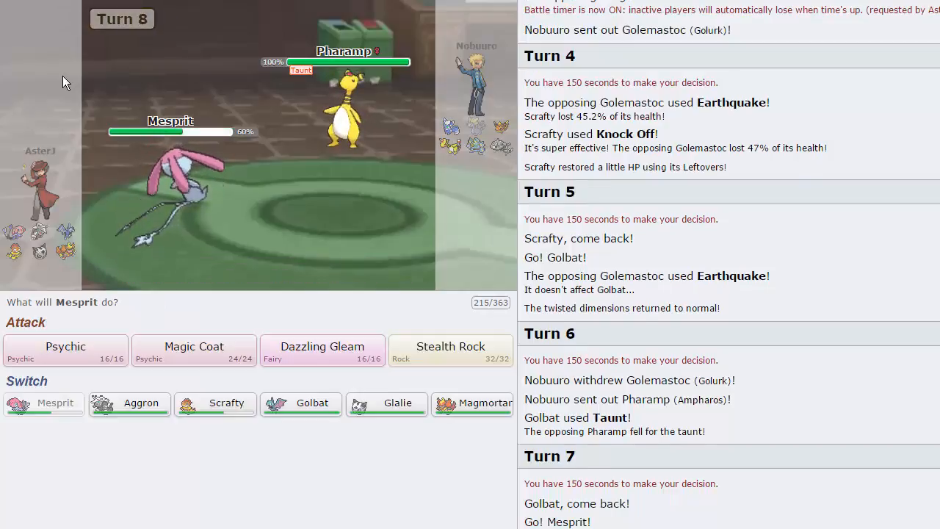
pyautogui.moveTo(449, 350)
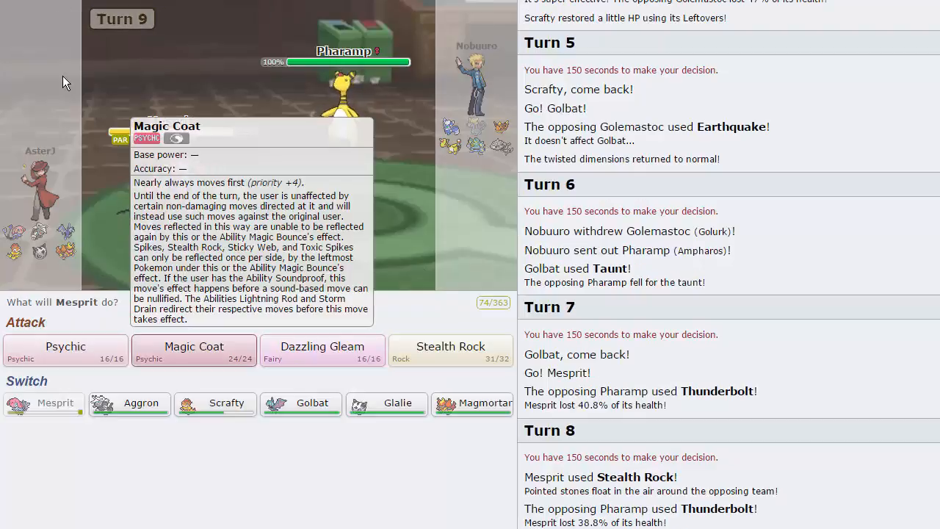
# Lay Stealth Rock with Mesprit, then Mega Evolve Glalie and win with Earthquake on Flareon
pyautogui.click(194, 347)
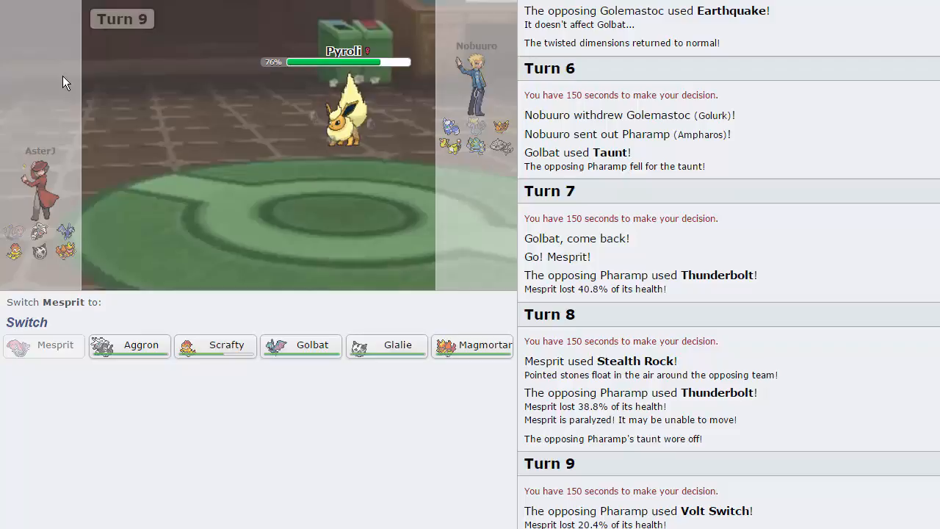
pyautogui.moveTo(387, 343)
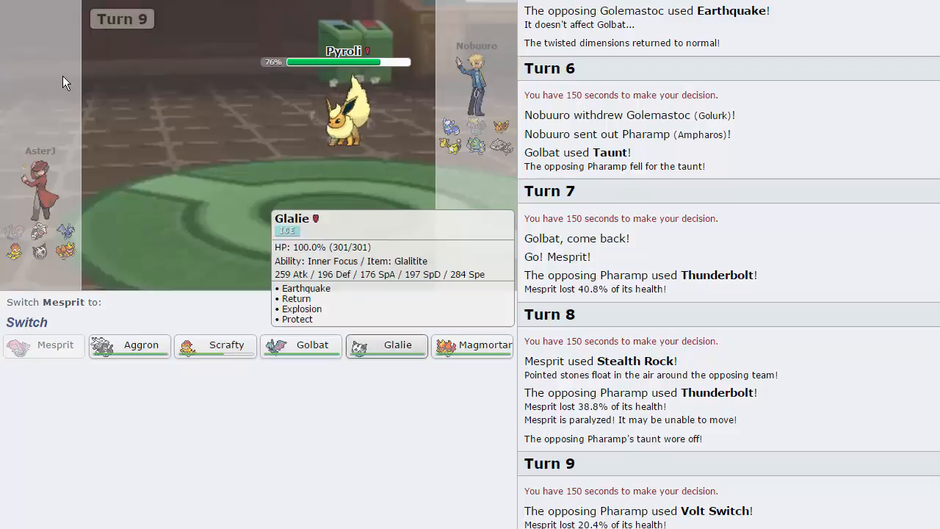
pyautogui.click(396, 344)
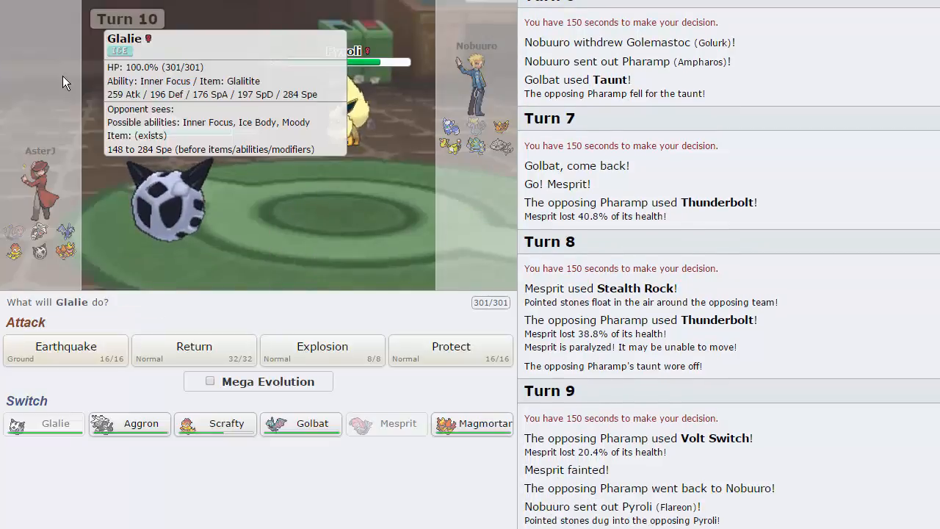
pyautogui.click(210, 382)
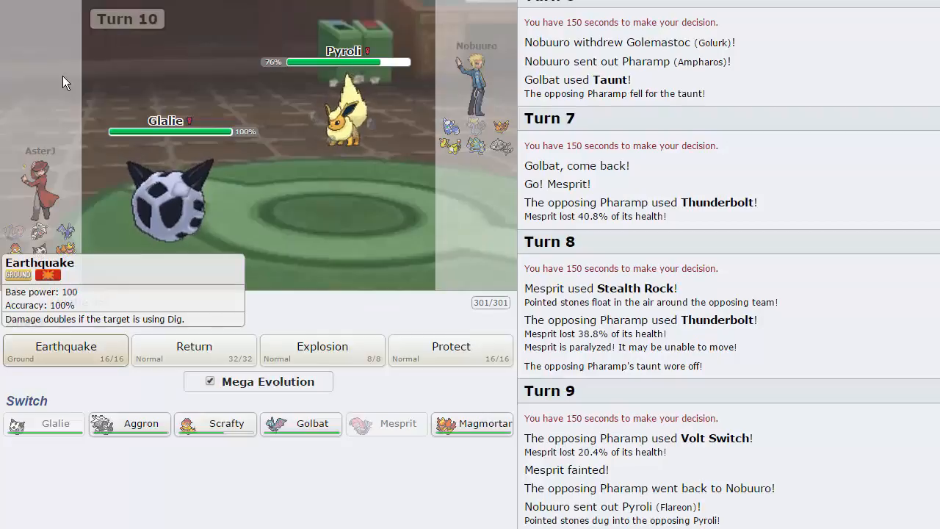
pyautogui.click(65, 347)
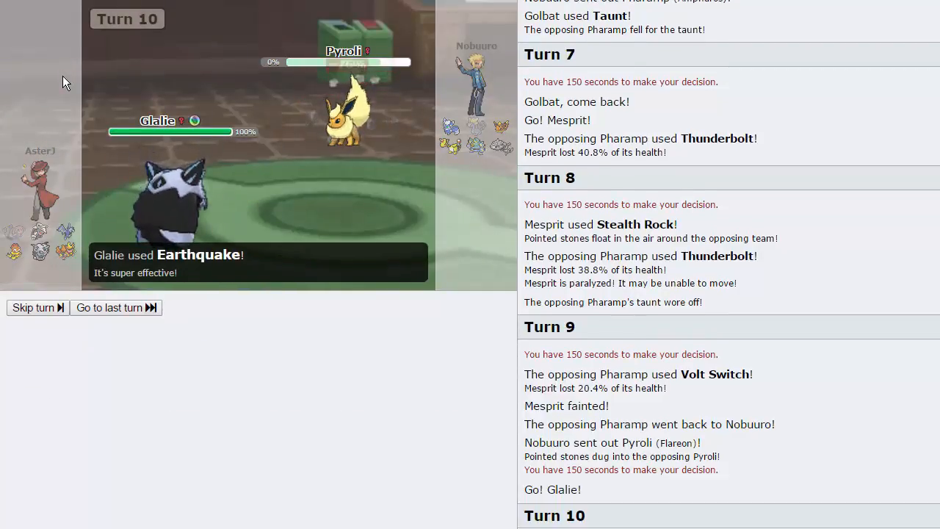
pyautogui.click(32, 307)
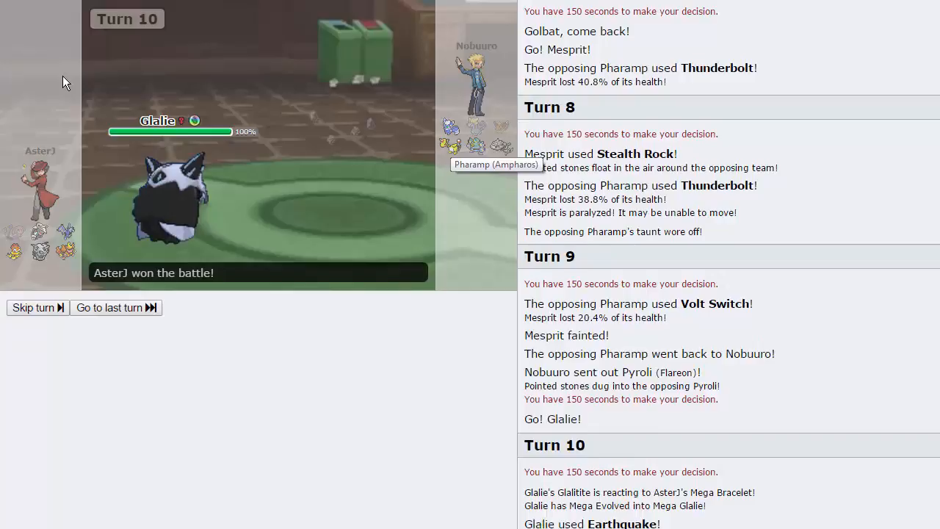
# Queue a new rated RU battle and lead with Aggron against Banette
pyautogui.click(109, 307)
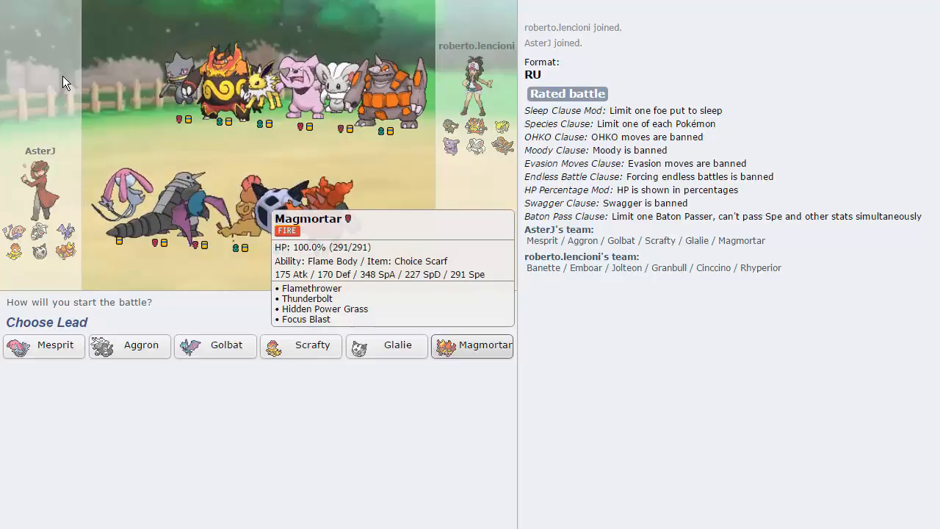
pyautogui.moveTo(66, 81)
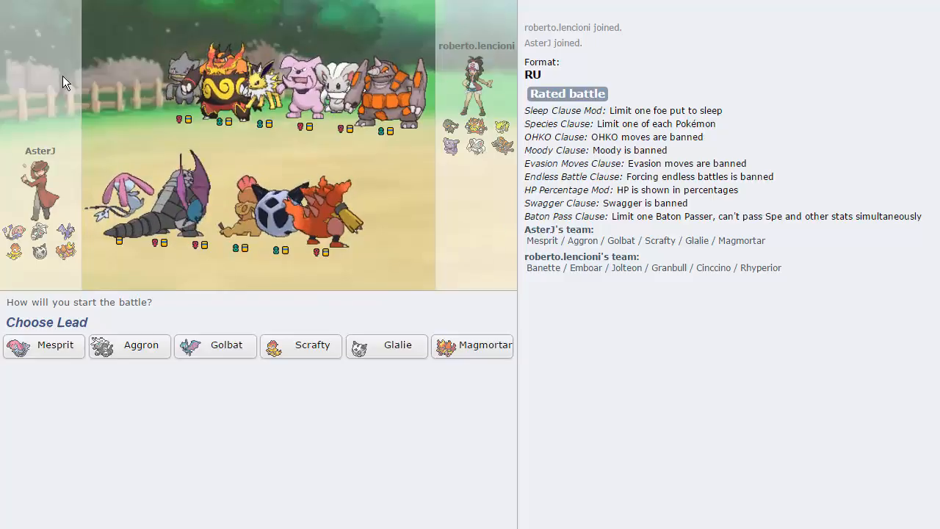
pyautogui.moveTo(473, 346)
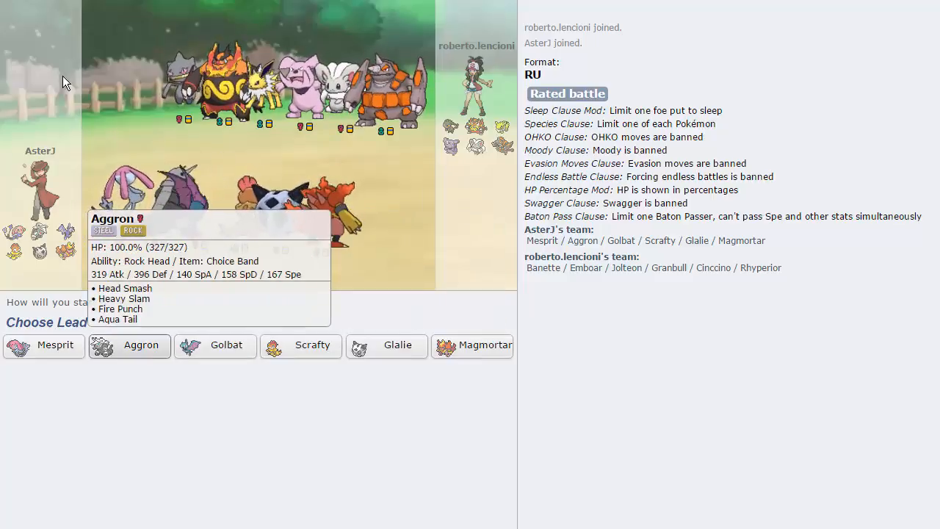
pyautogui.click(129, 346)
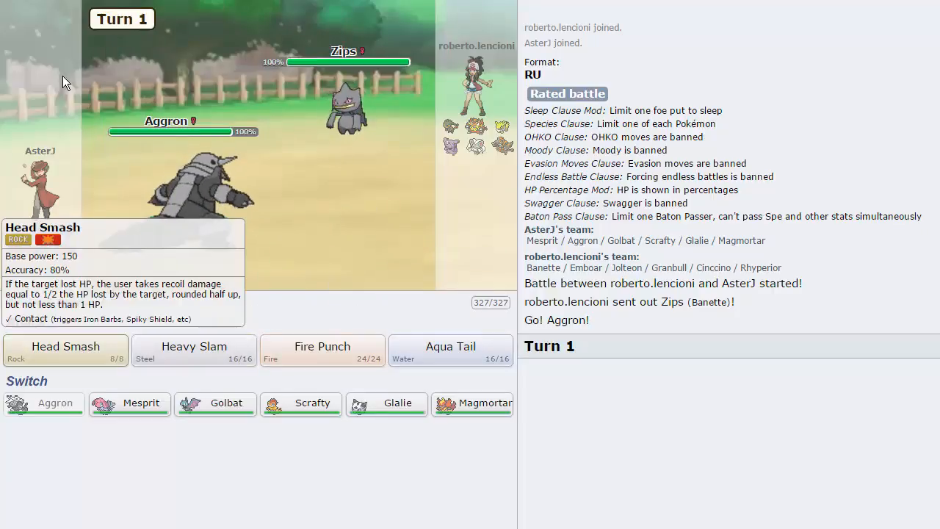
# Attack with Aggron's Head Smash, then bring up the saved teams in Teambuilder
pyautogui.click(64, 347)
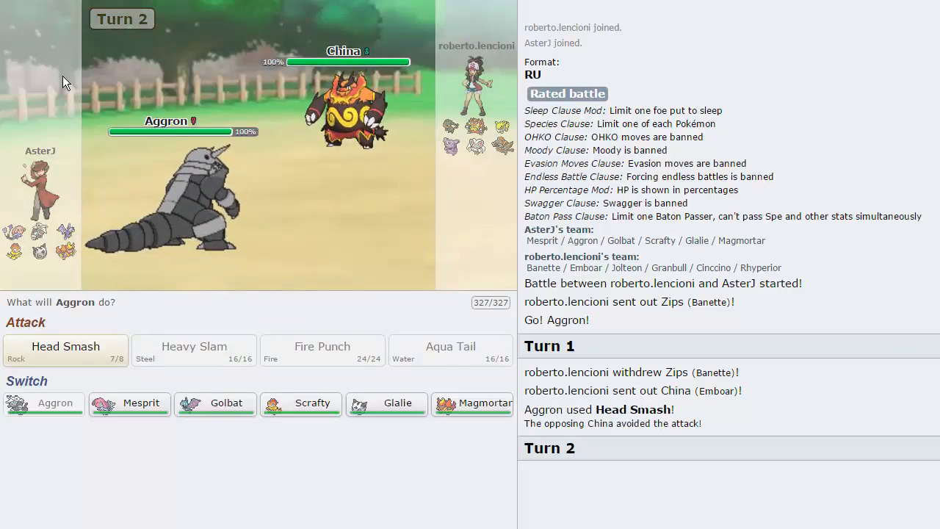
pyautogui.moveTo(473, 402)
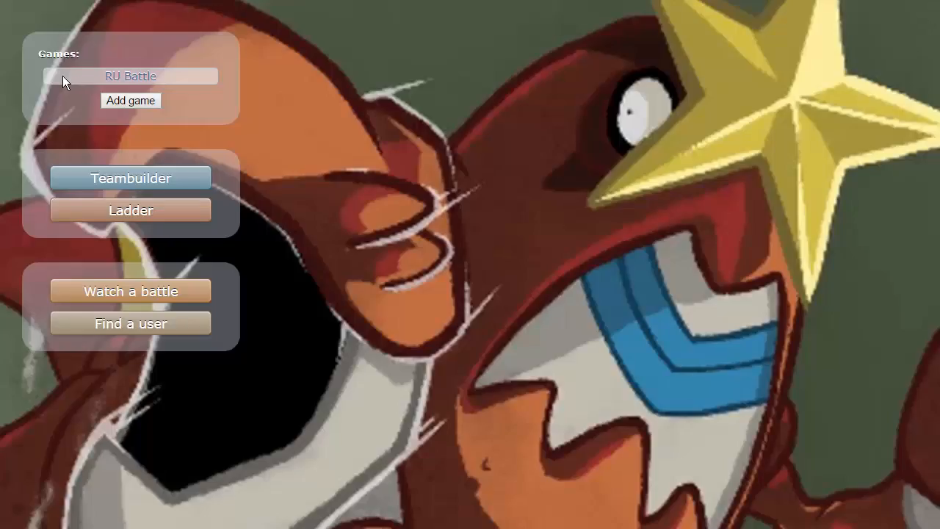
pyautogui.click(130, 177)
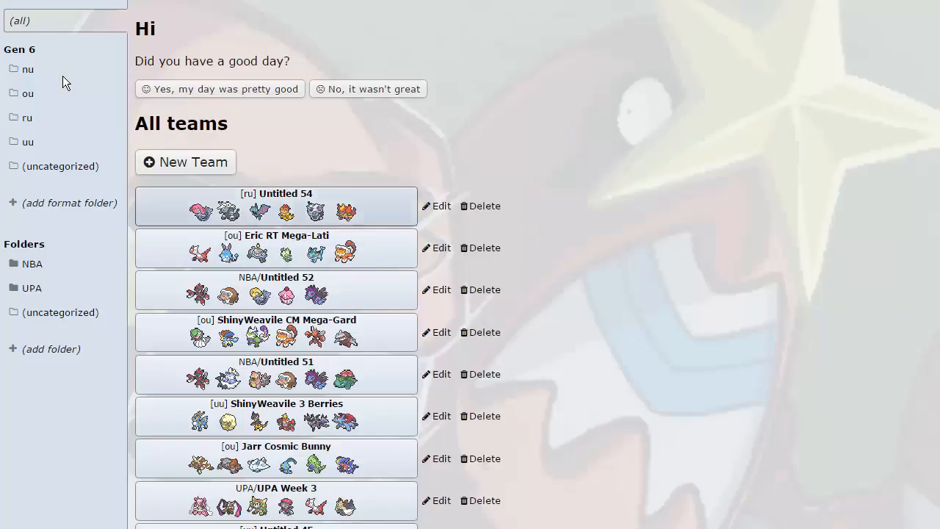
# Start a scratch team with Emboar and filter its movepool by 'heat'
pyautogui.click(185, 162)
pyautogui.write('embo')
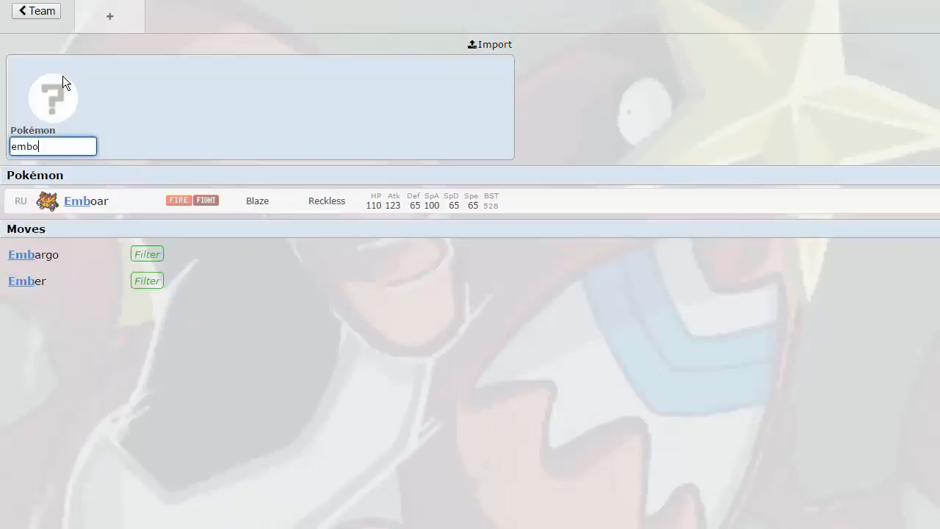
pyautogui.click(86, 200)
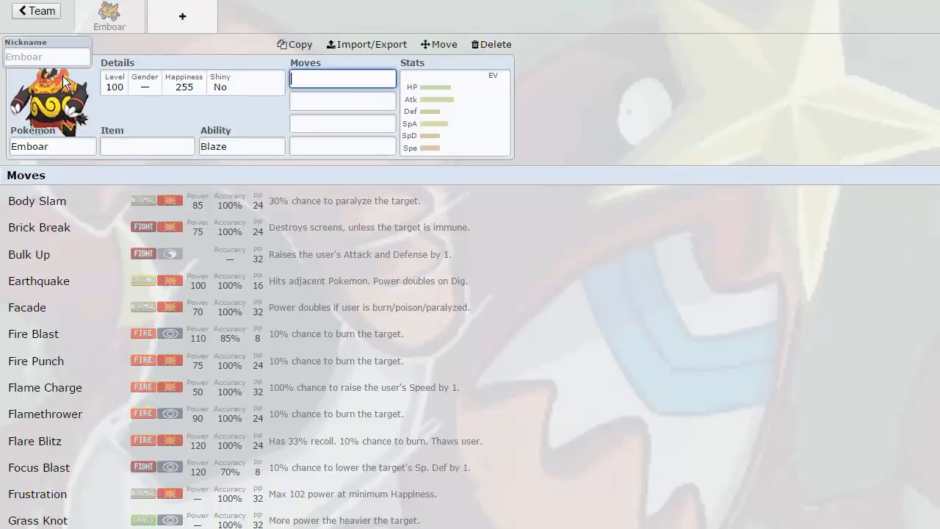
pyautogui.write('heat')
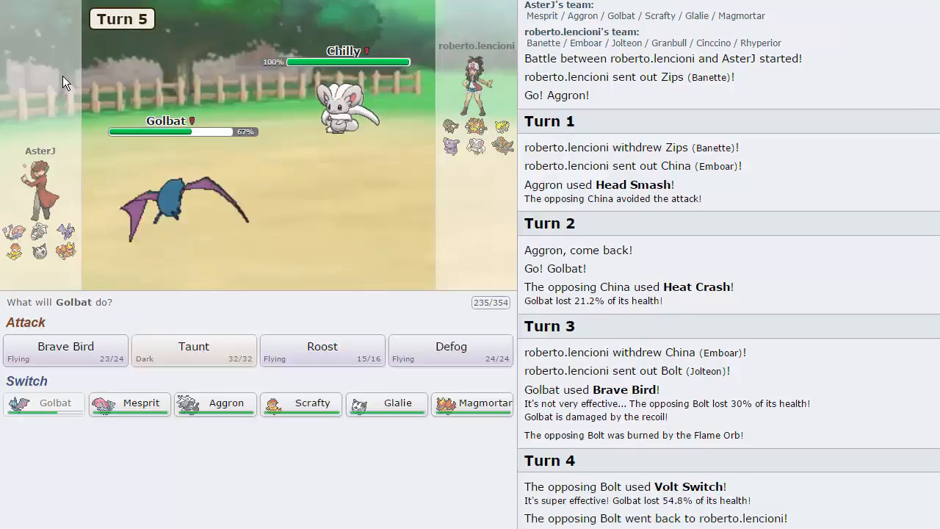
pyautogui.moveTo(129, 403)
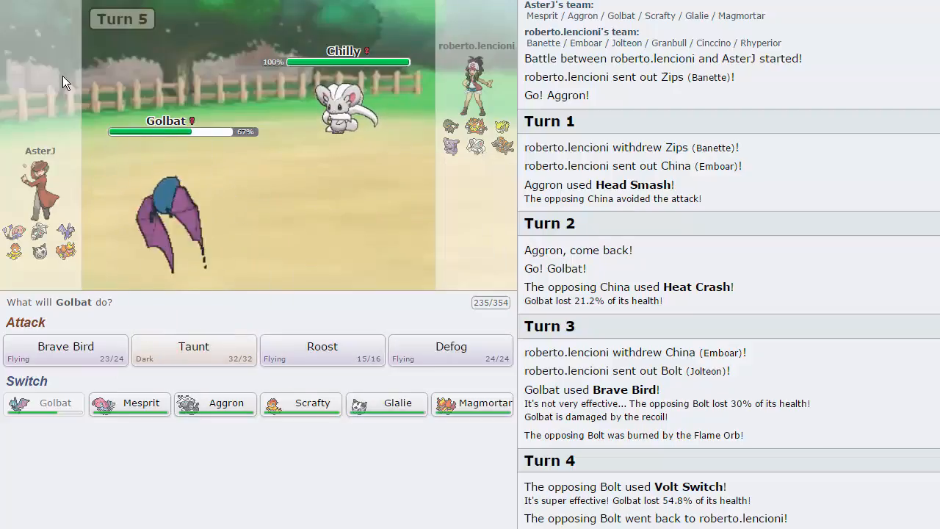
pyautogui.moveTo(215, 403)
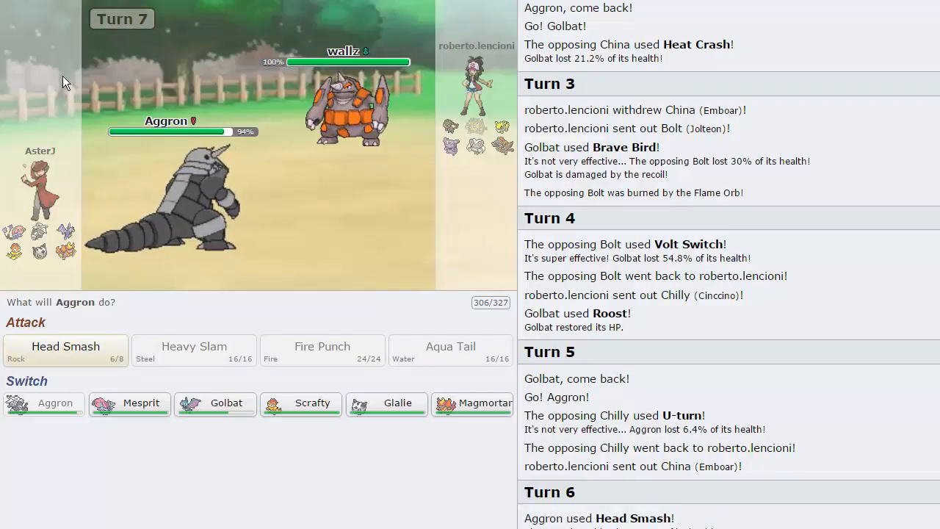
# Bring Scrafty in for Aggron and chip Rhyperior with repeated Drain Punches
pyautogui.click(65, 350)
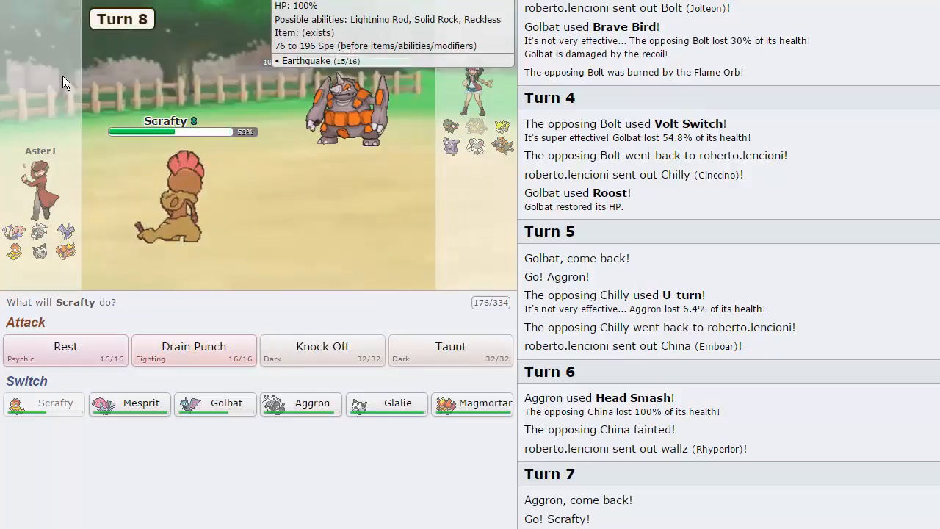
pyautogui.moveTo(194, 349)
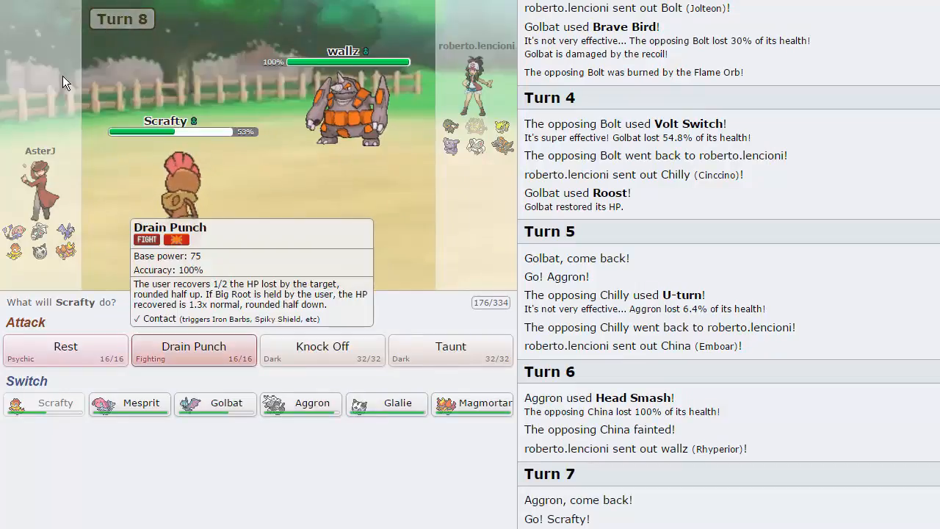
pyautogui.click(194, 347)
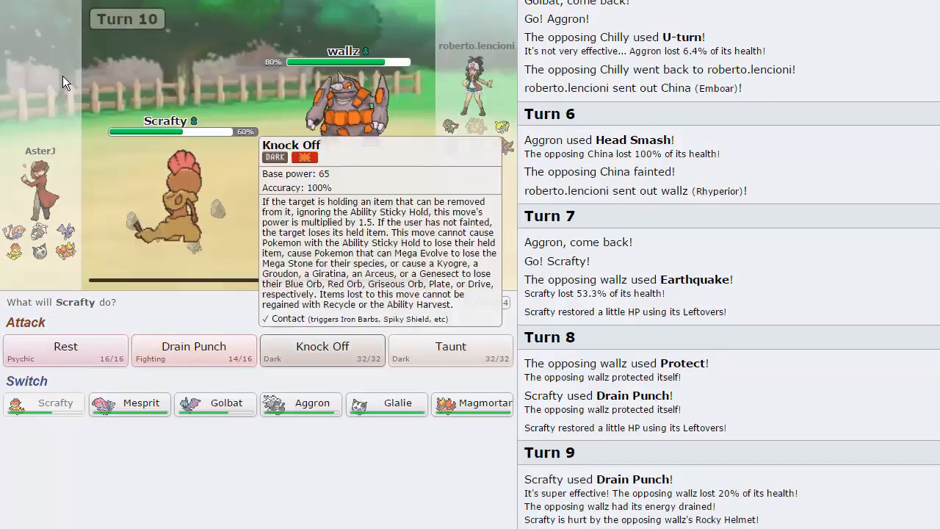
pyautogui.click(321, 346)
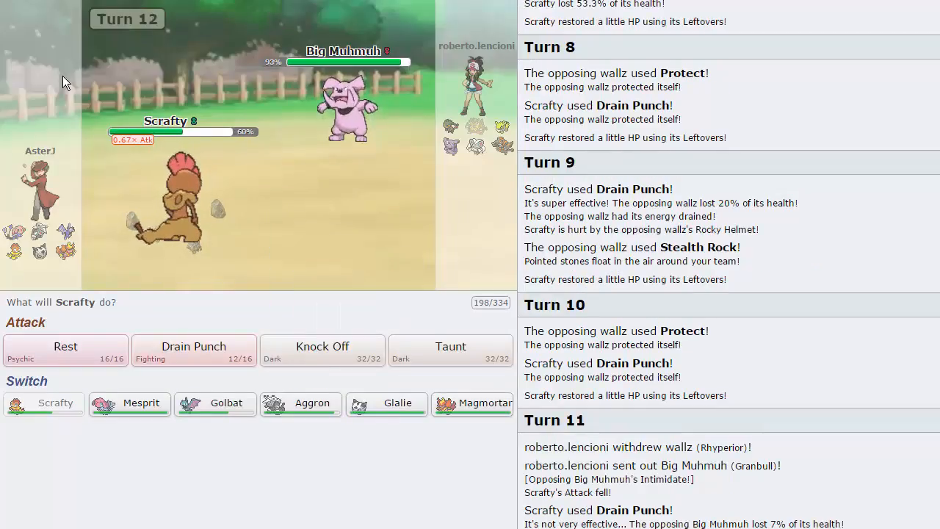
pyautogui.moveTo(214, 403)
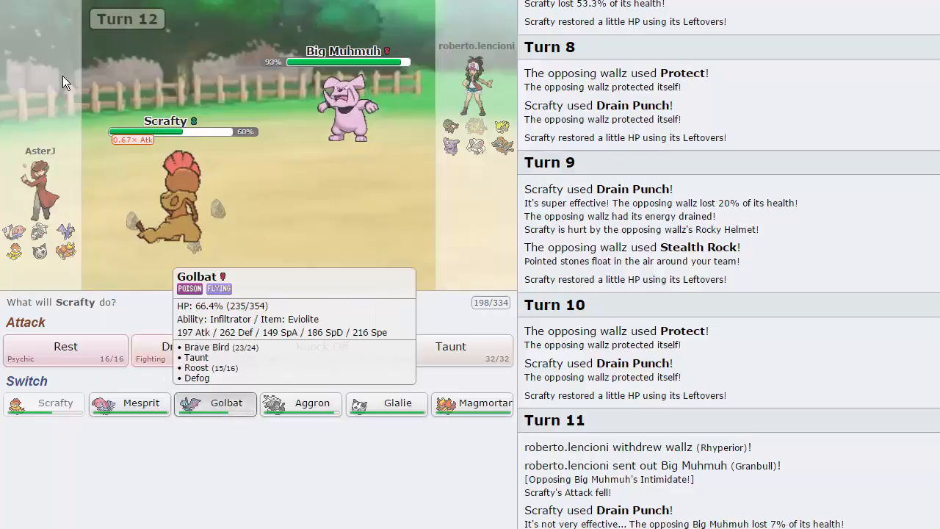
# Bring Golbat in for Scrafty and start the battle timer
pyautogui.click(215, 403)
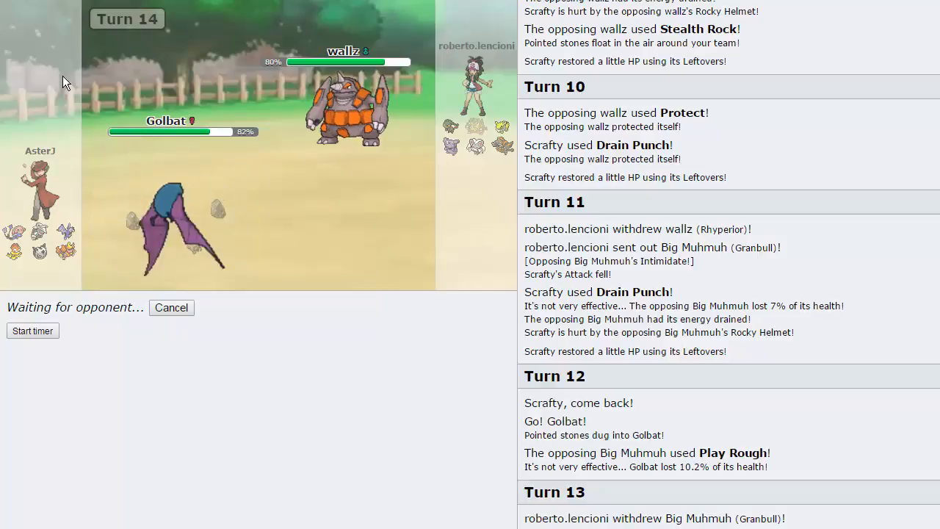
pyautogui.moveTo(351, 110)
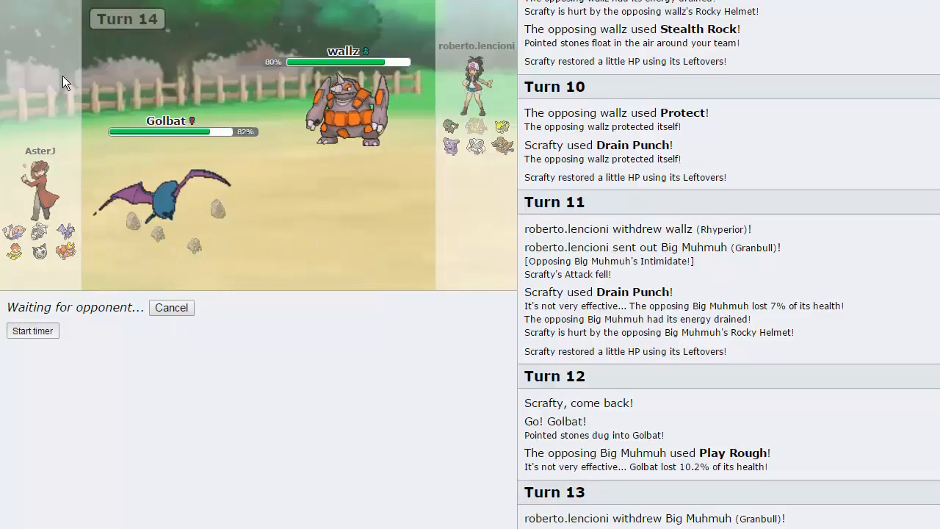
pyautogui.click(32, 330)
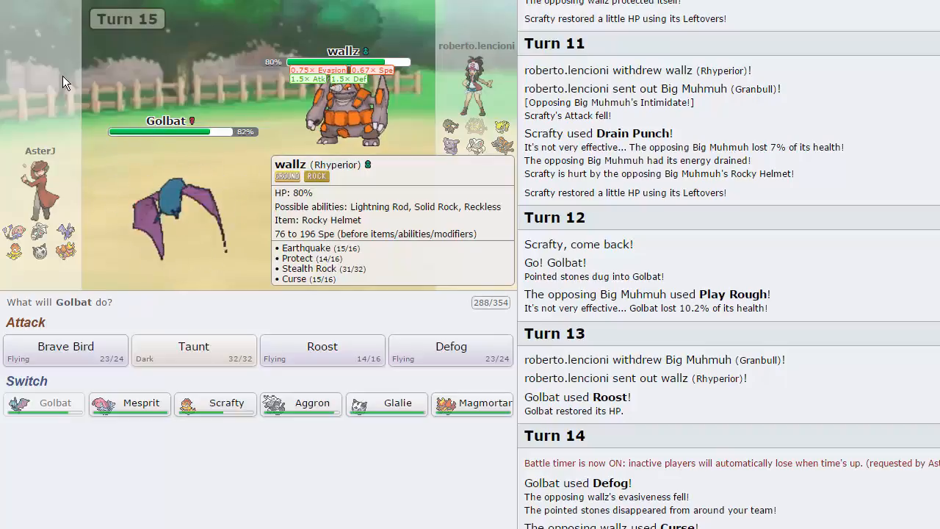
# Taunt wallz with Golbat, then have Mesprit use Psychic on the incoming Granbull
pyautogui.click(194, 346)
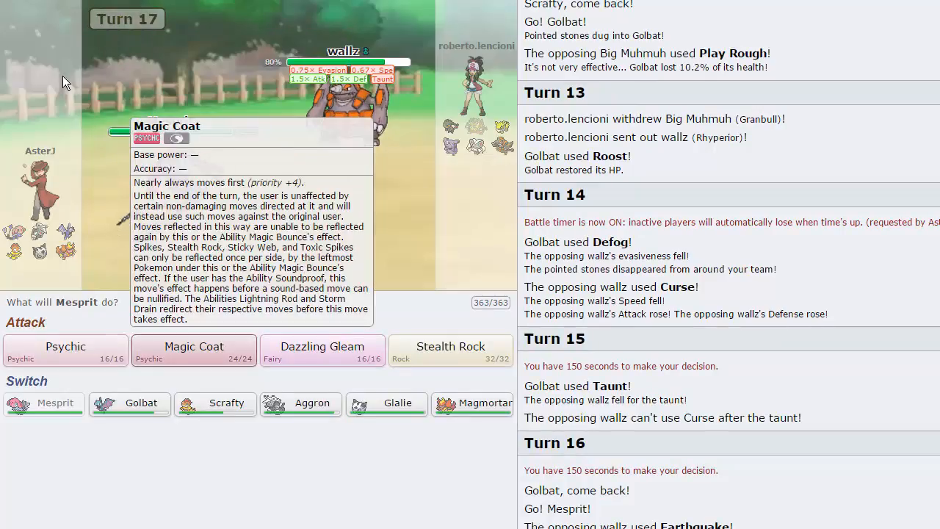
pyautogui.click(194, 350)
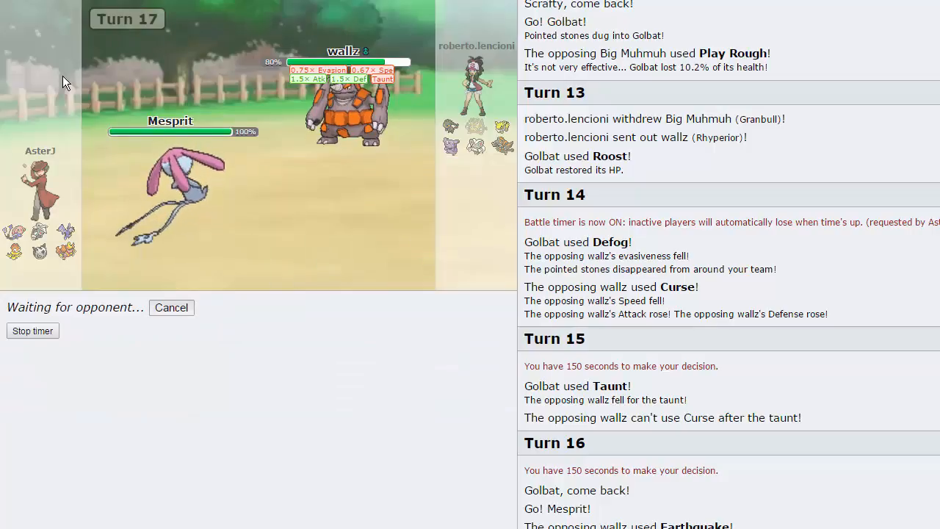
pyautogui.click(170, 307)
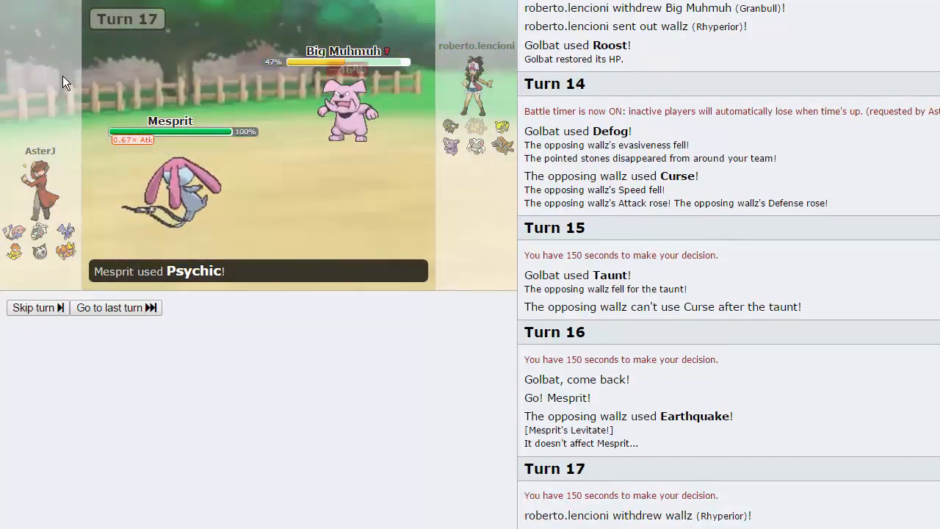
# Skip the remaining turn animation after Mesprit's Psychic leaves Granbull at 47%
pyautogui.click(114, 307)
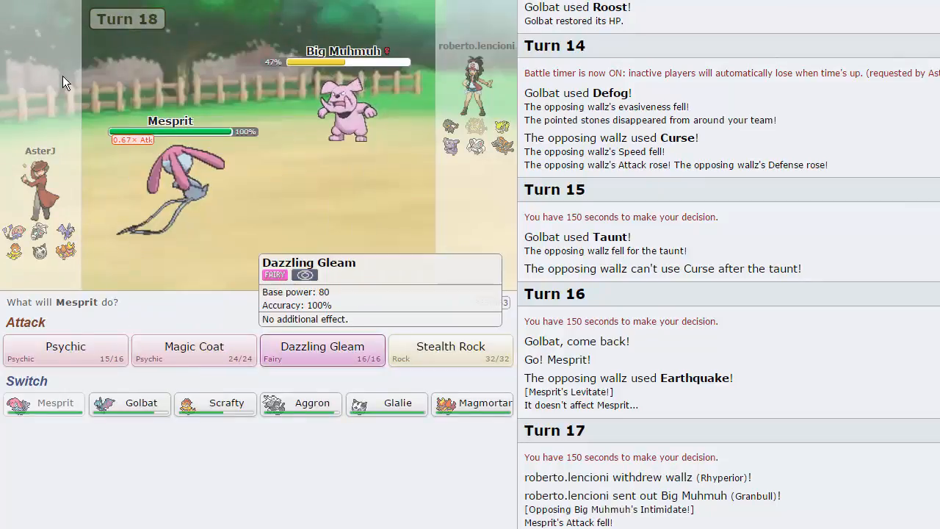
pyautogui.moveTo(215, 403)
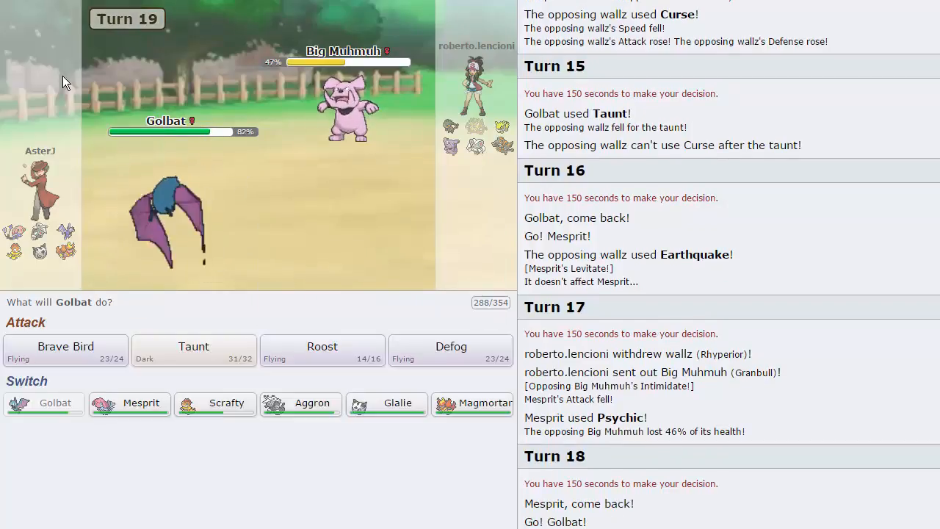
pyautogui.moveTo(64, 350)
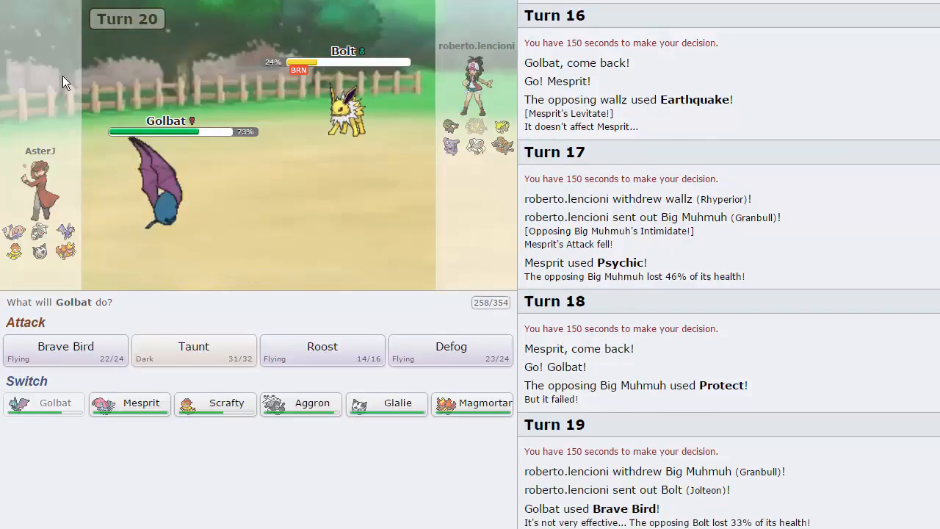
pyautogui.moveTo(345, 110)
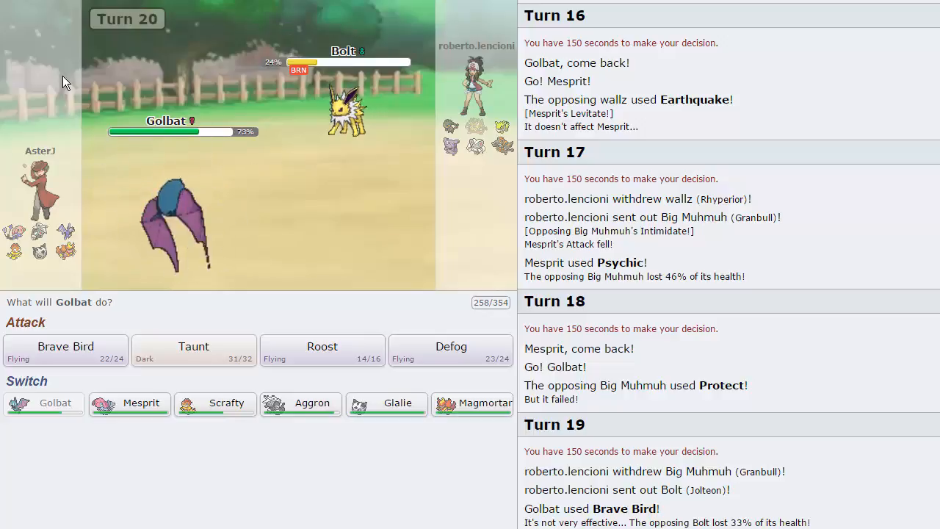
pyautogui.moveTo(194, 350)
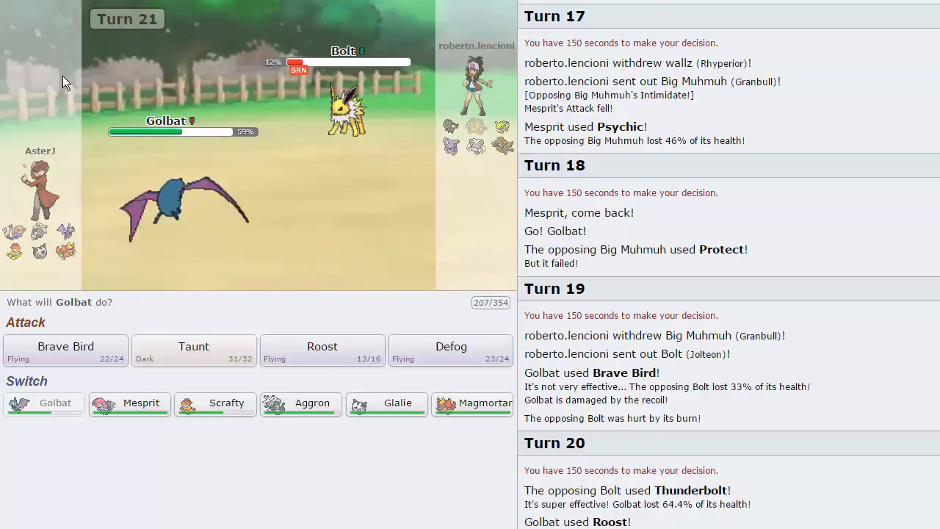
pyautogui.moveTo(473, 403)
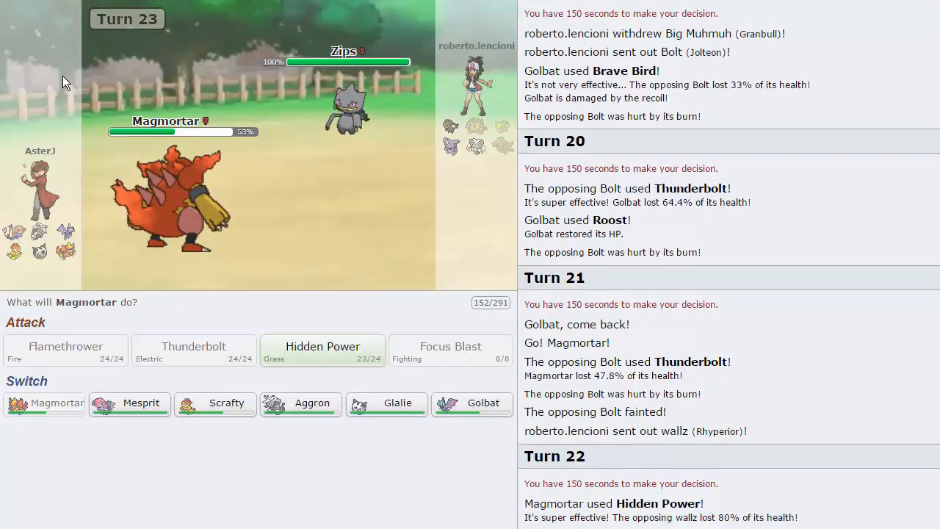
pyautogui.moveTo(214, 402)
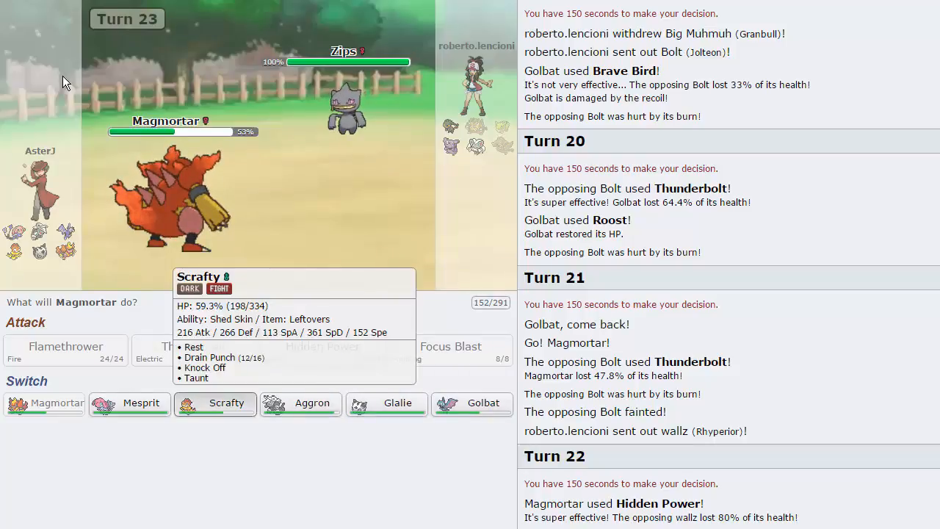
# Send Scrafty in against Zips and Knock Off Granbull's Rocky Helmet
pyautogui.click(215, 403)
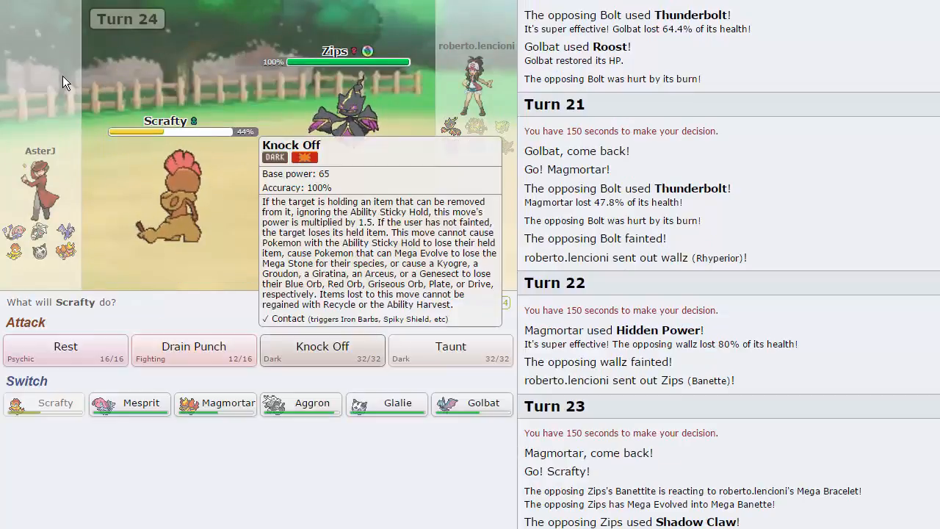
pyautogui.click(322, 346)
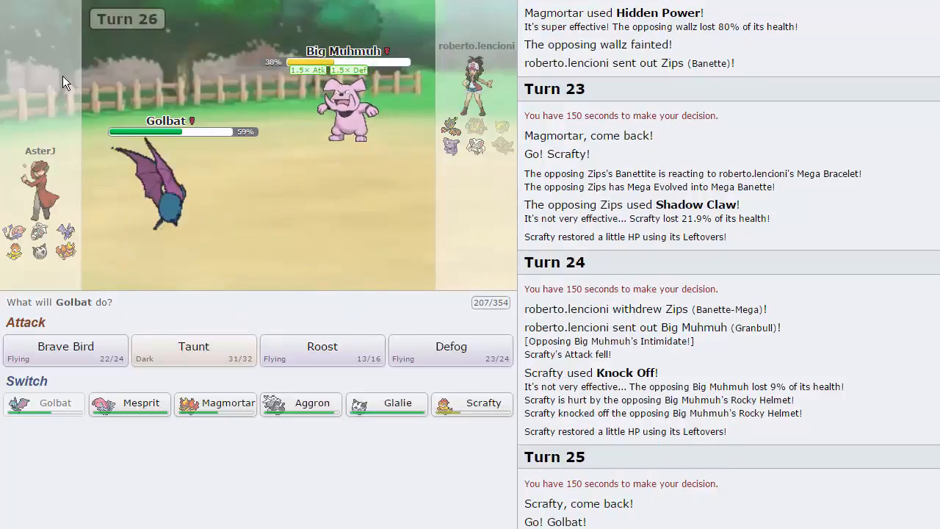
# Have Golbat Taunt Big Muhmuh, Roost back to health, and choose Brave Bird for turn 28
pyautogui.click(194, 346)
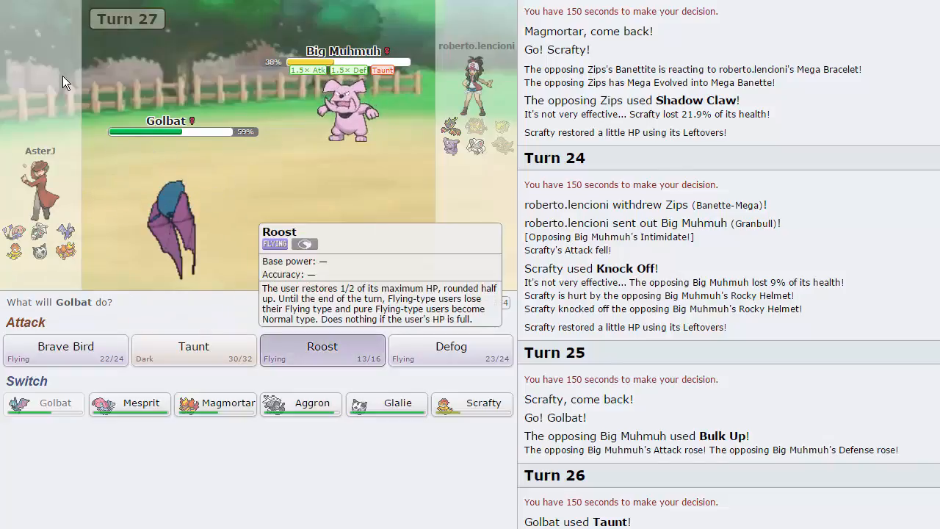
pyautogui.click(322, 349)
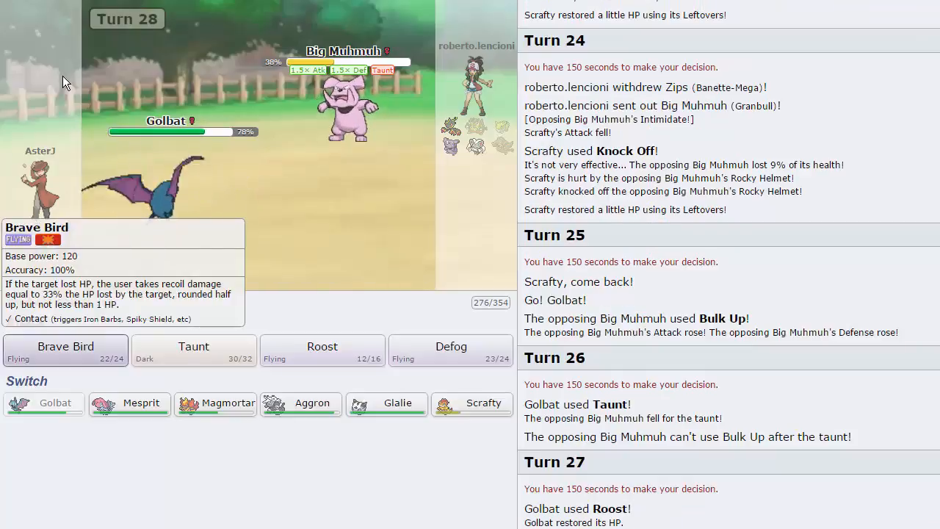
pyautogui.click(65, 347)
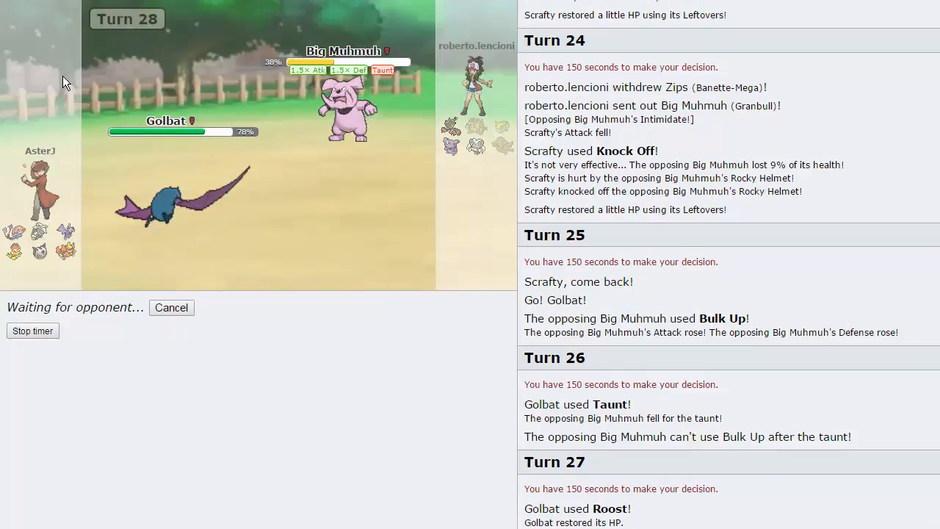